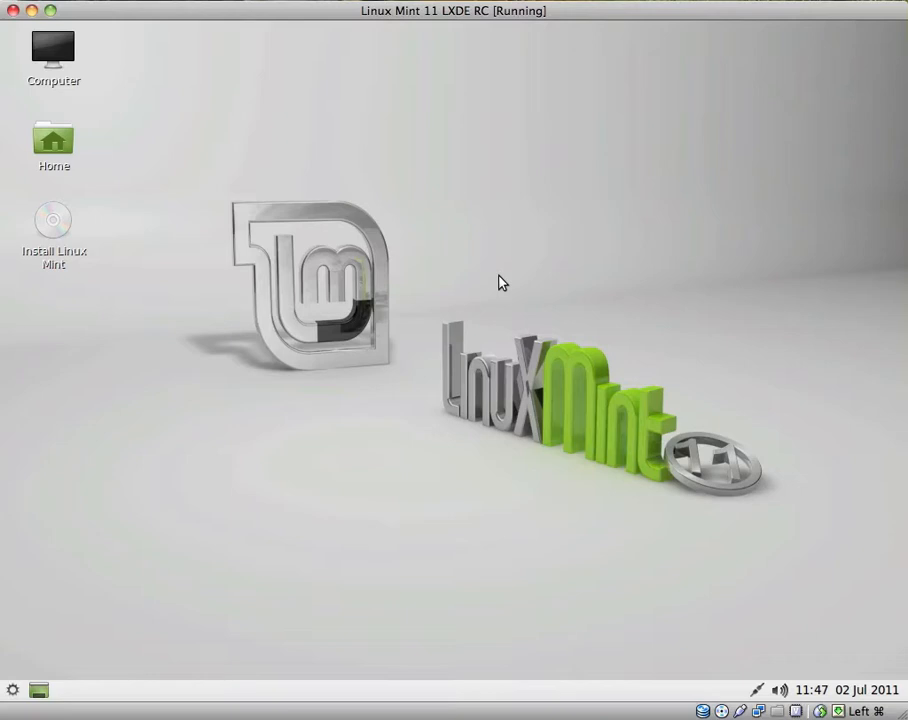
mouse_move(430, 330)
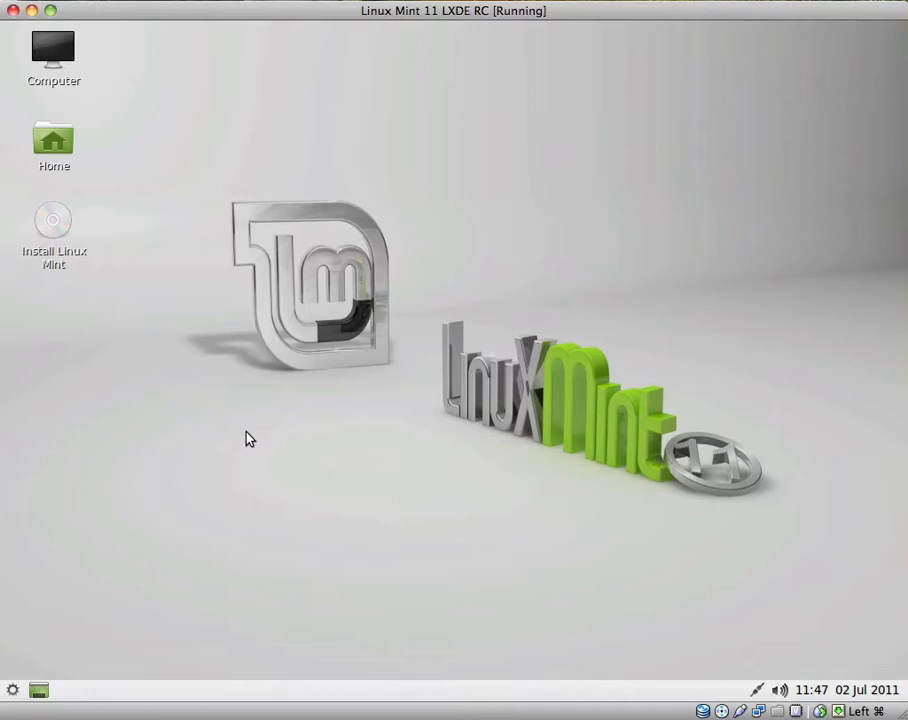
mouse_move(240, 452)
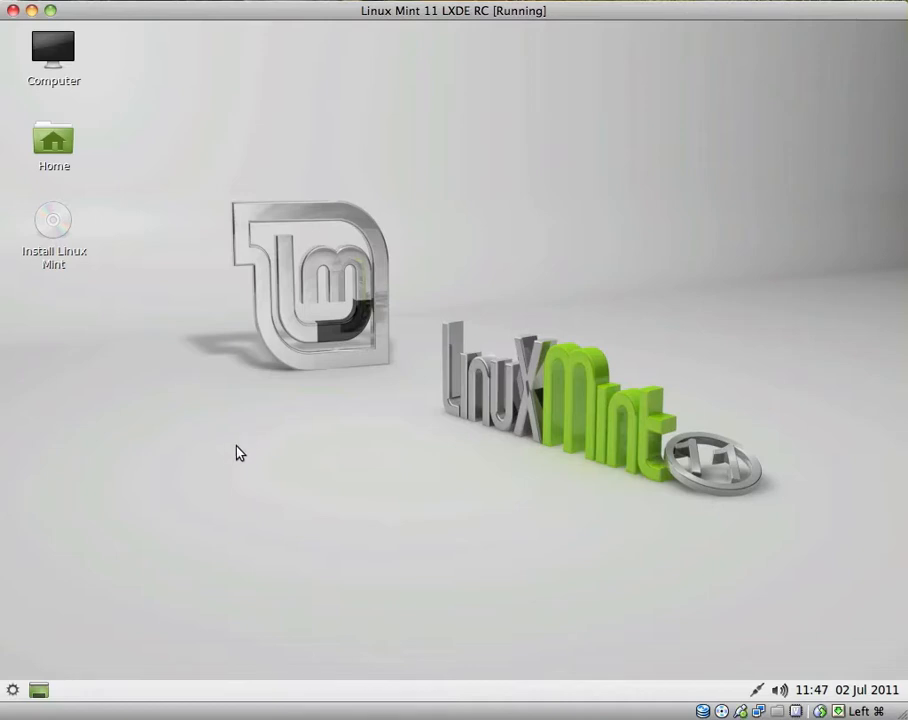
mouse_move(190, 484)
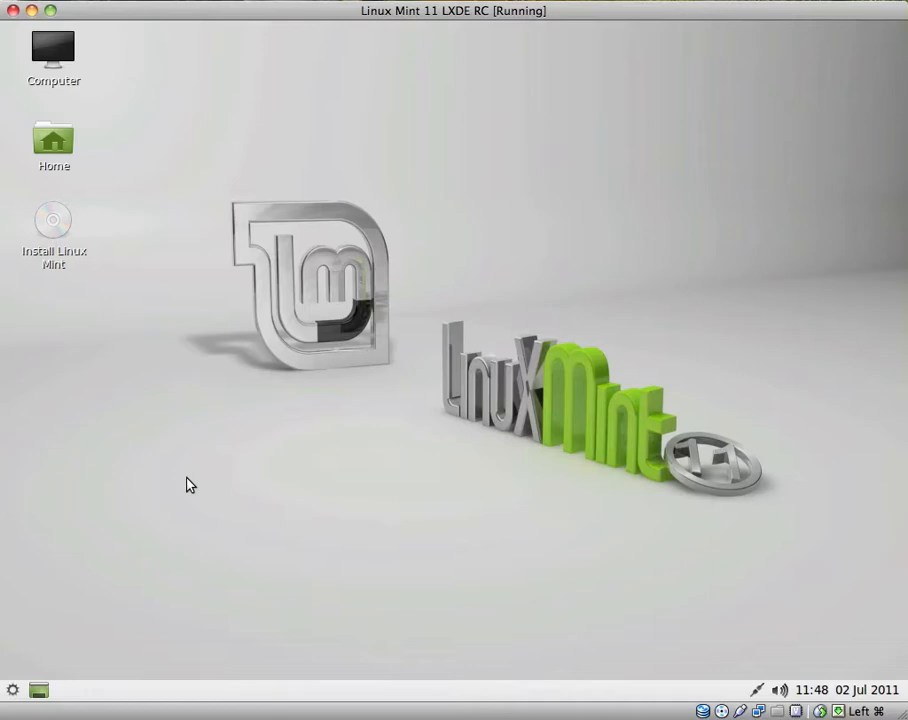
mouse_move(15, 687)
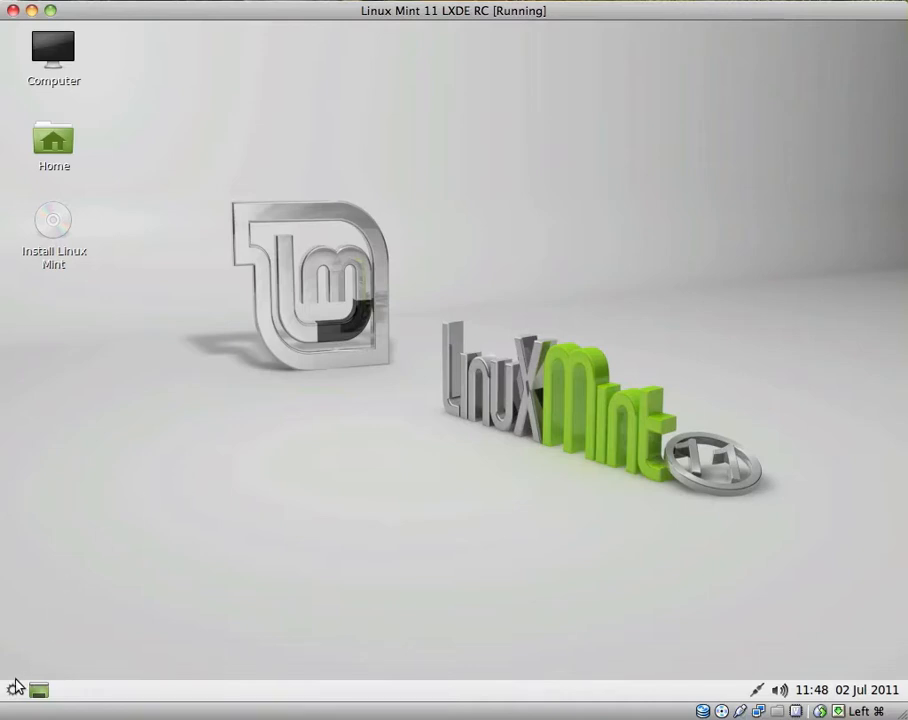
Open the main application menu to reach the Accessories submenu.
click(14, 689)
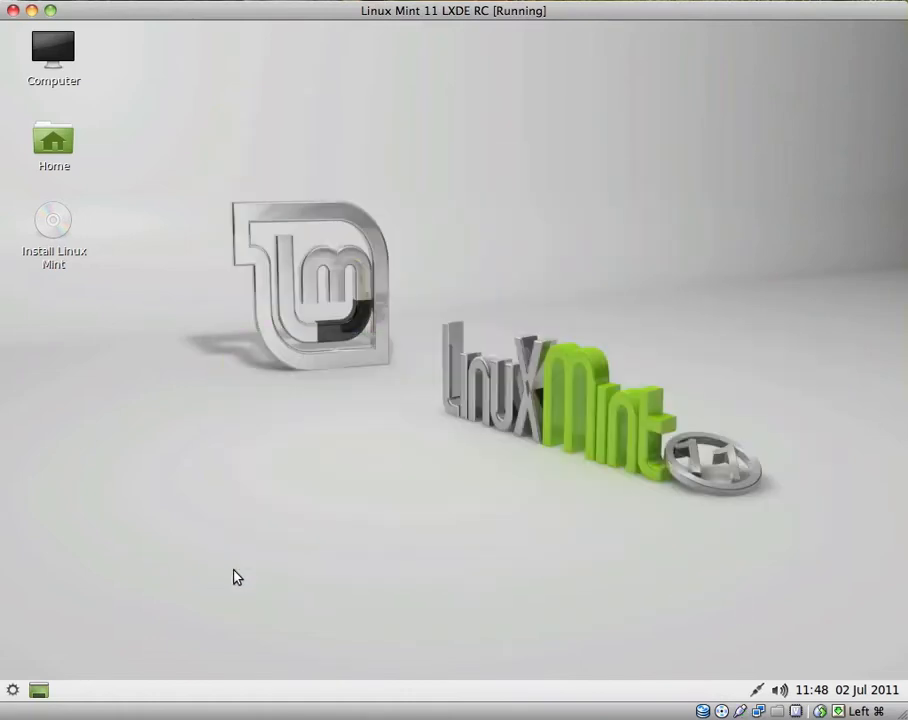
mouse_move(230, 574)
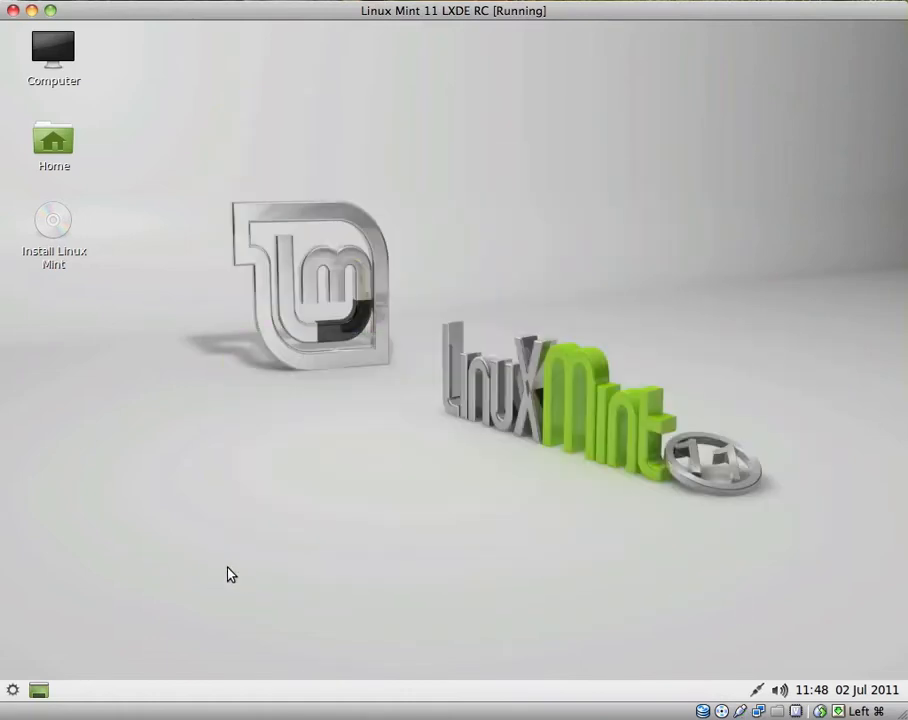
mouse_move(55, 421)
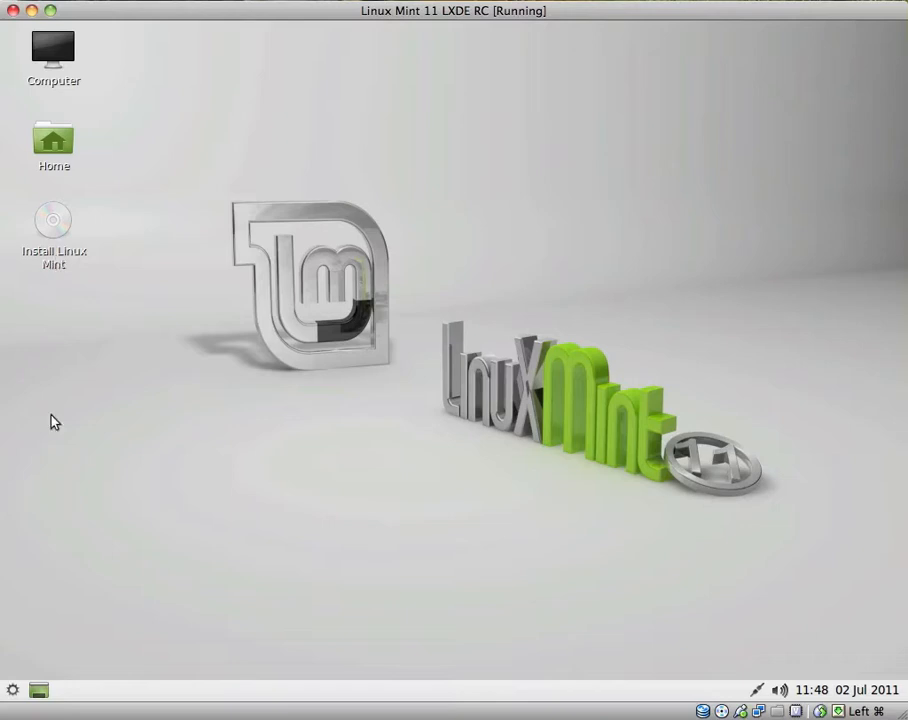
mouse_move(15, 578)
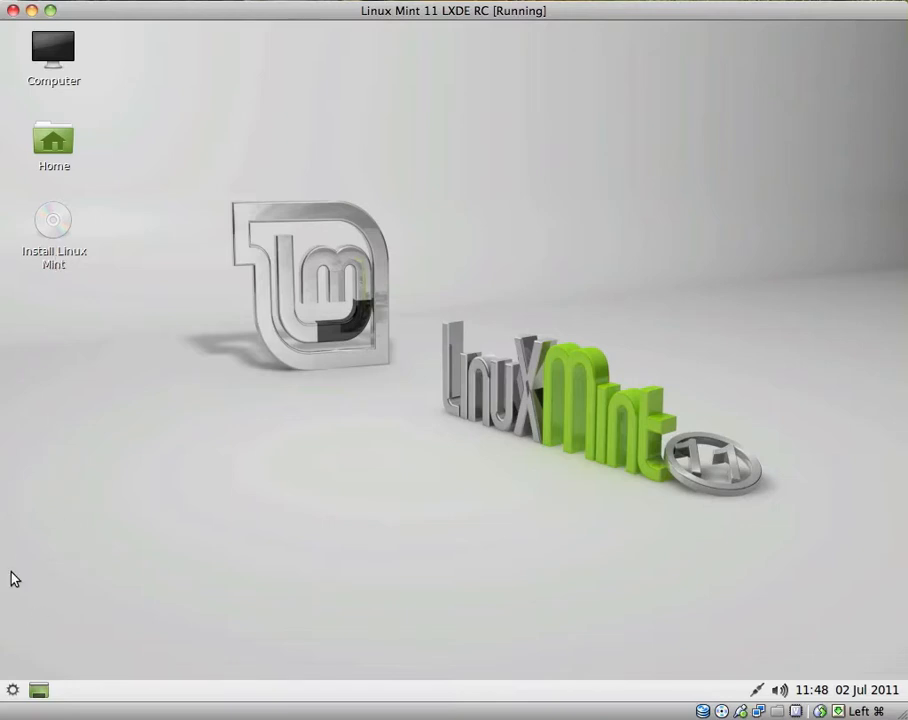
click(13, 690)
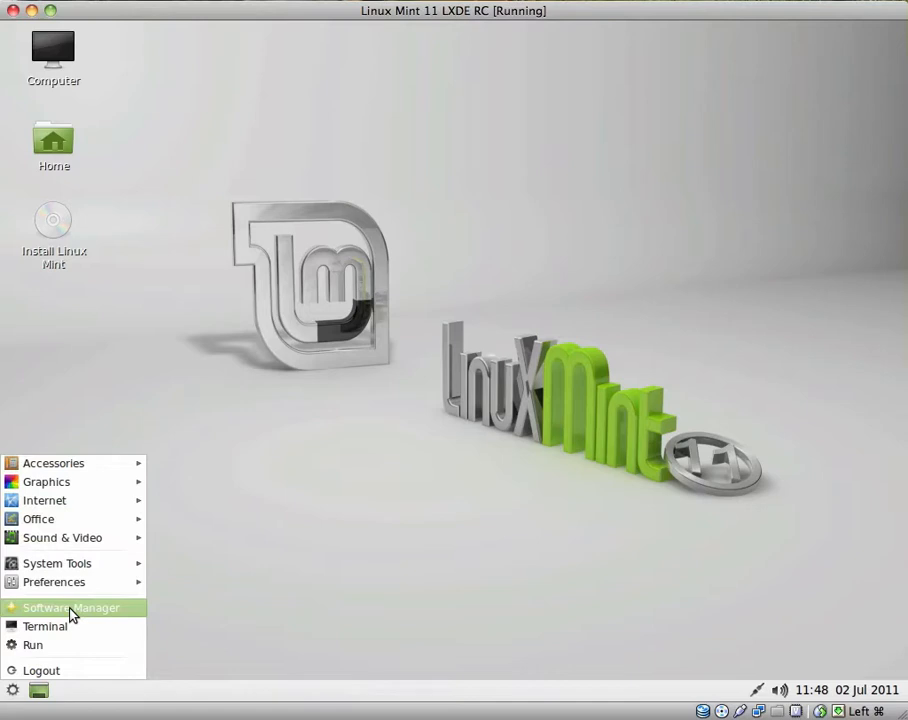
mouse_move(53, 462)
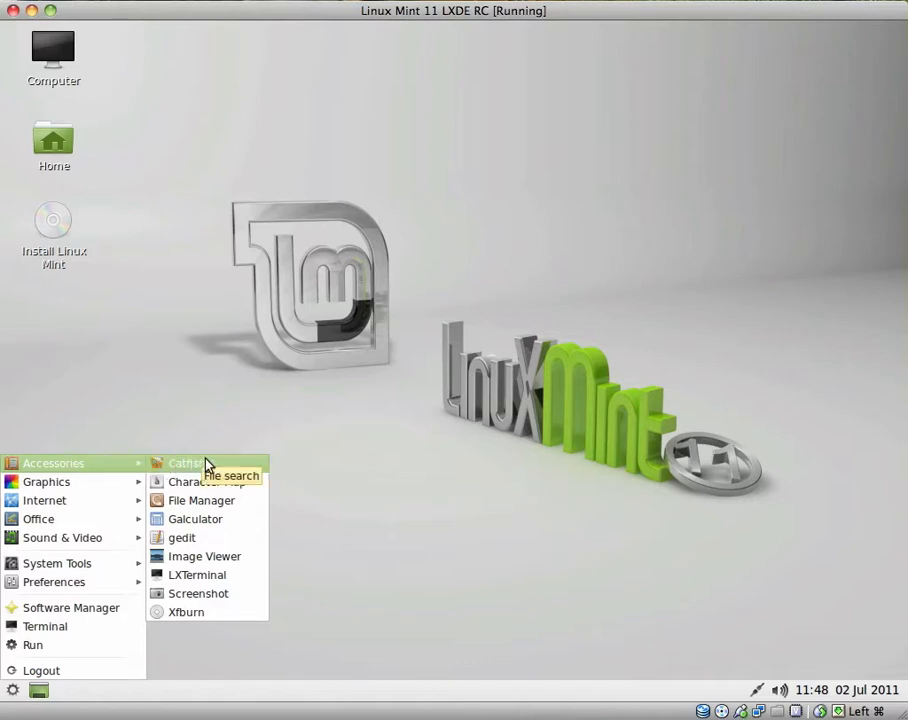
Search Catfish for 'Home' across the File System, then close the search window.
click(185, 463)
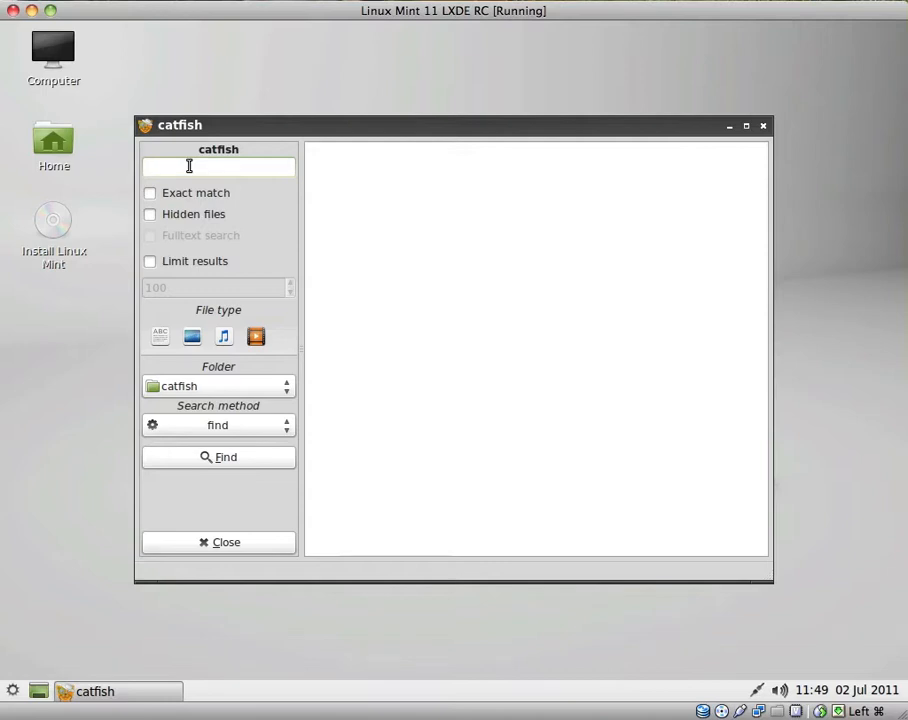
text(Home)
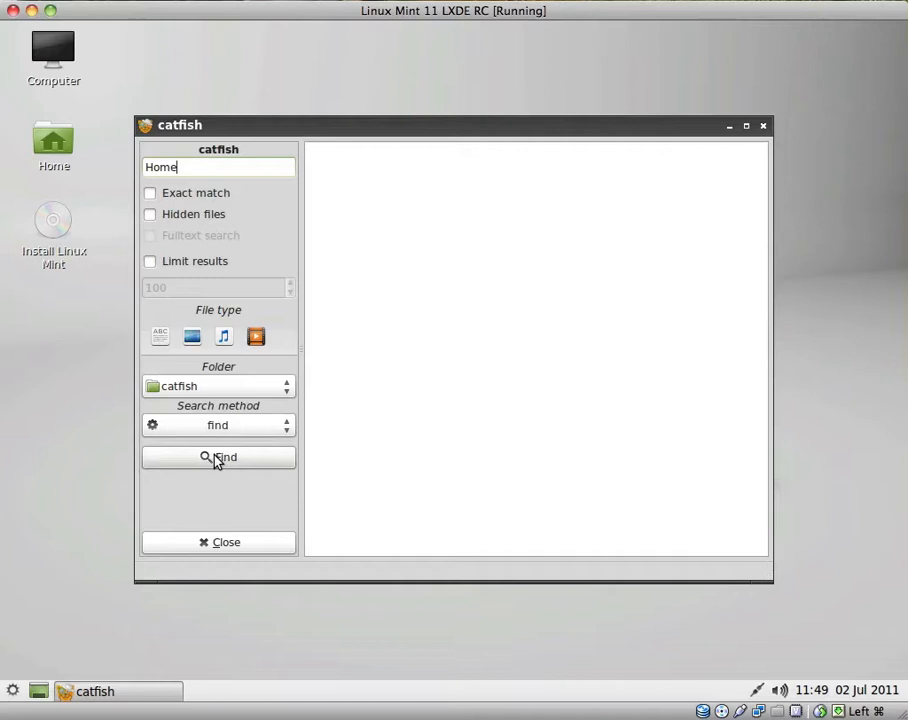
click(218, 457)
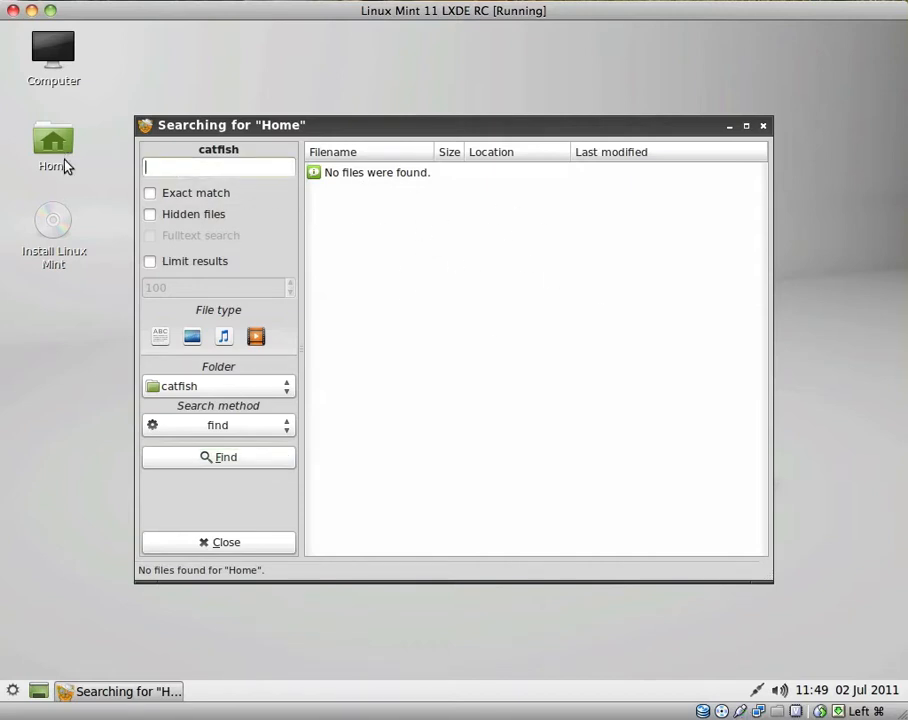
mouse_move(175, 193)
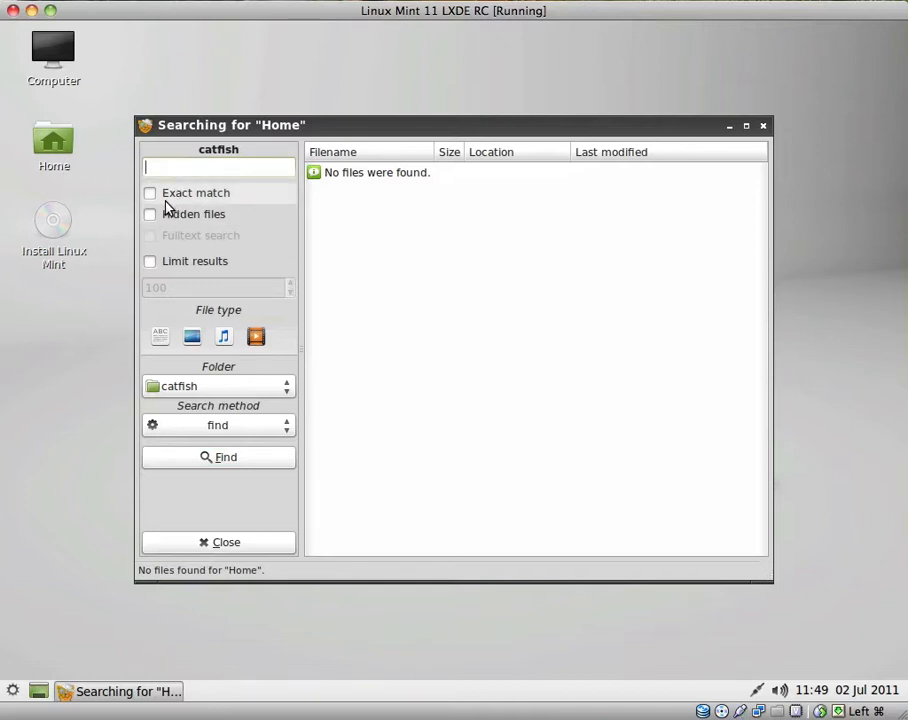
mouse_move(181, 220)
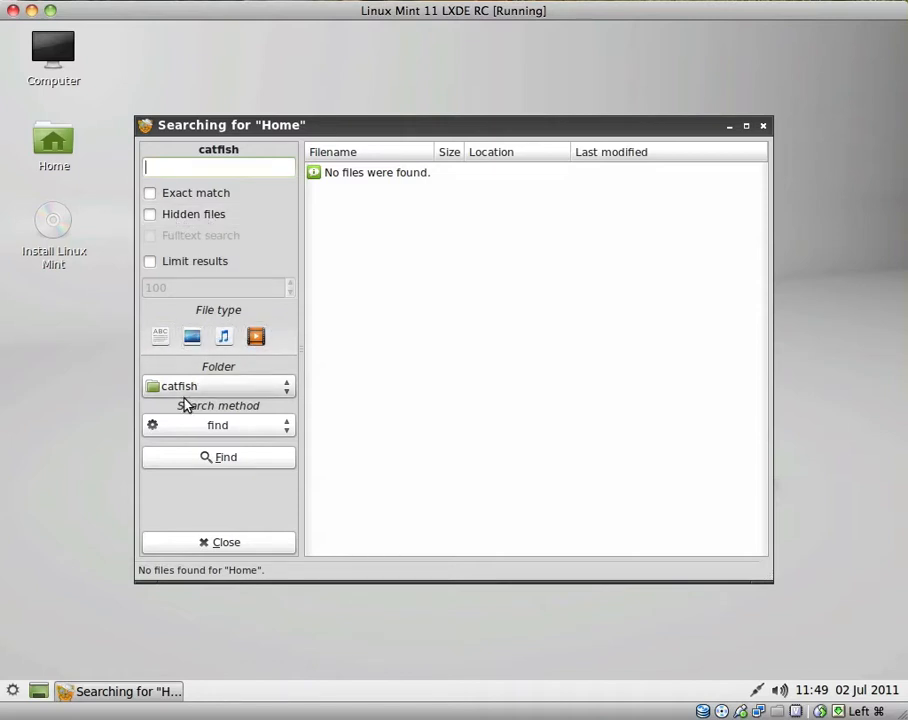
click(218, 386)
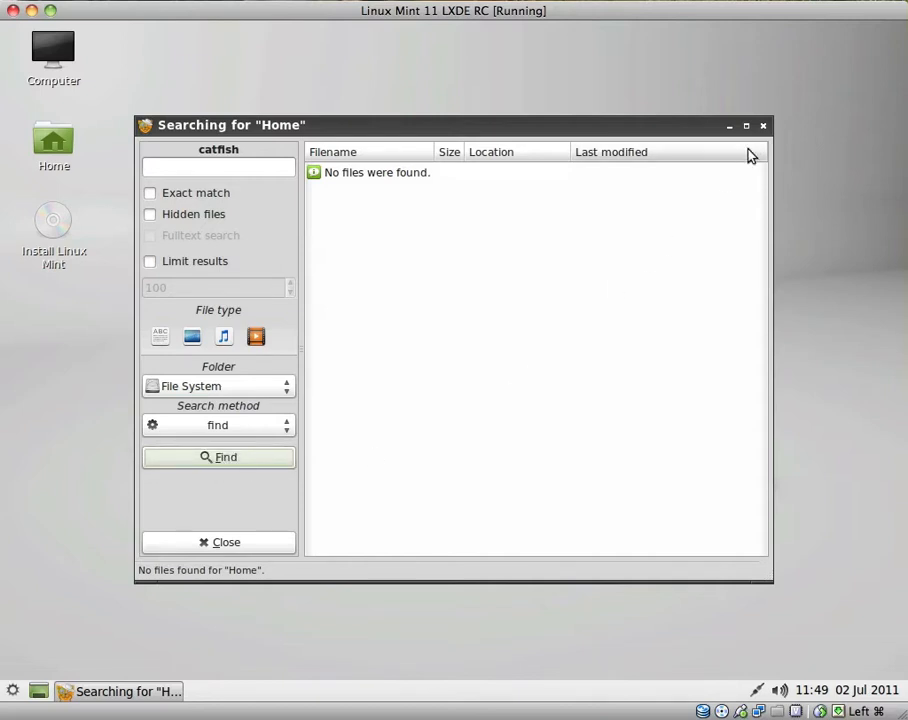
click(13, 691)
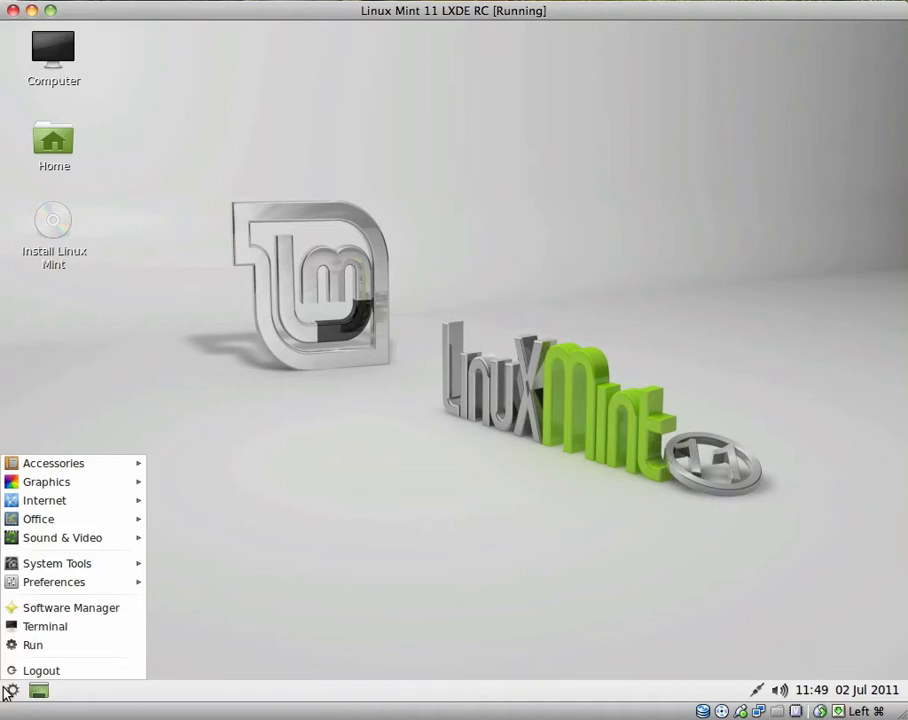
mouse_move(53, 462)
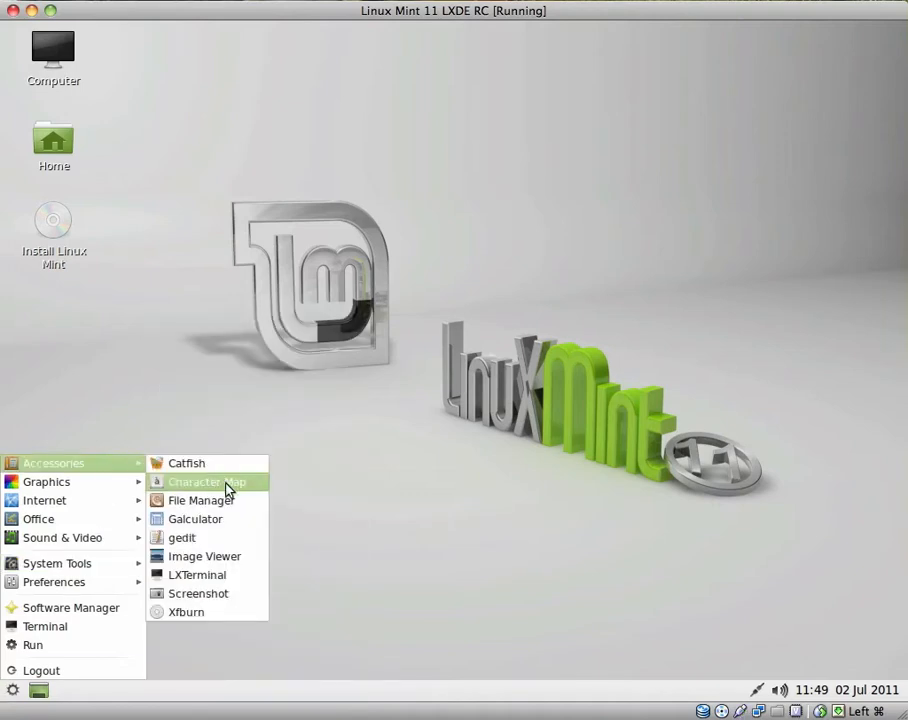
Open PCManFM on the home folder, dismiss its About dialog, close it, and reopen the menu.
click(205, 481)
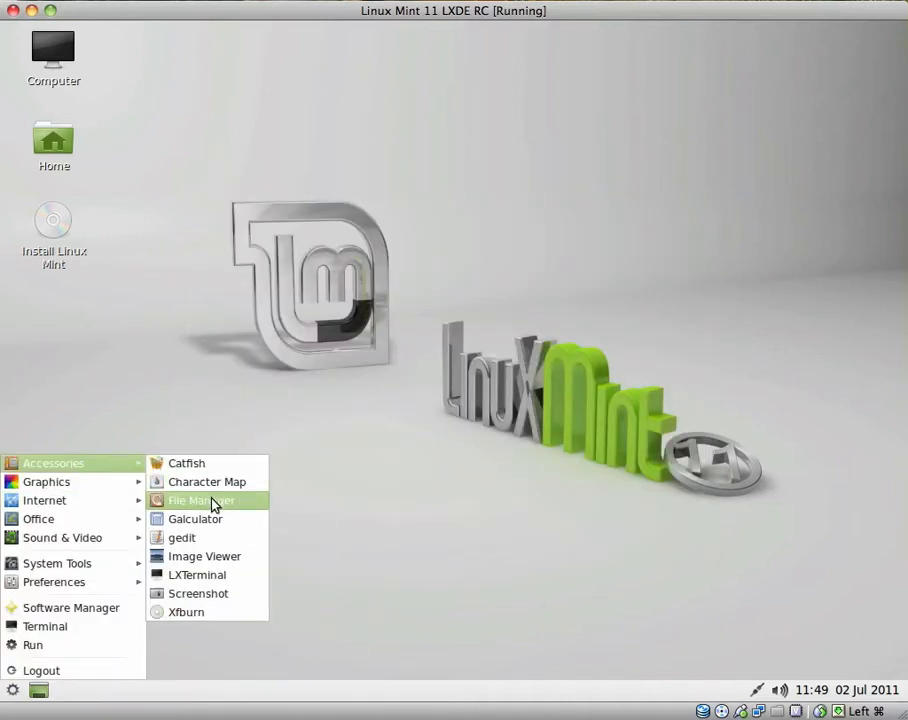
click(200, 500)
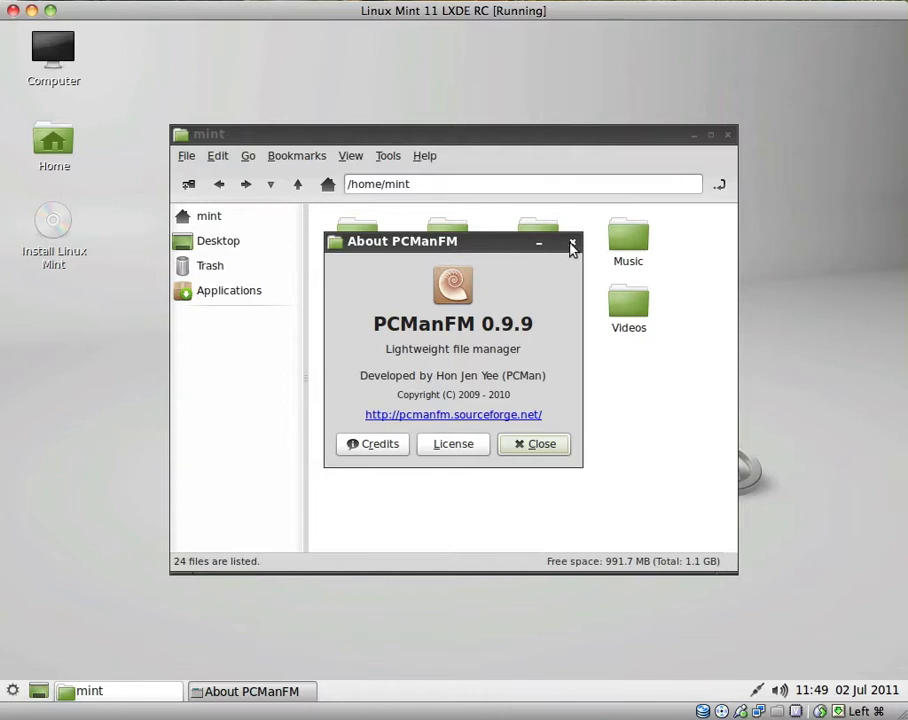
click(534, 444)
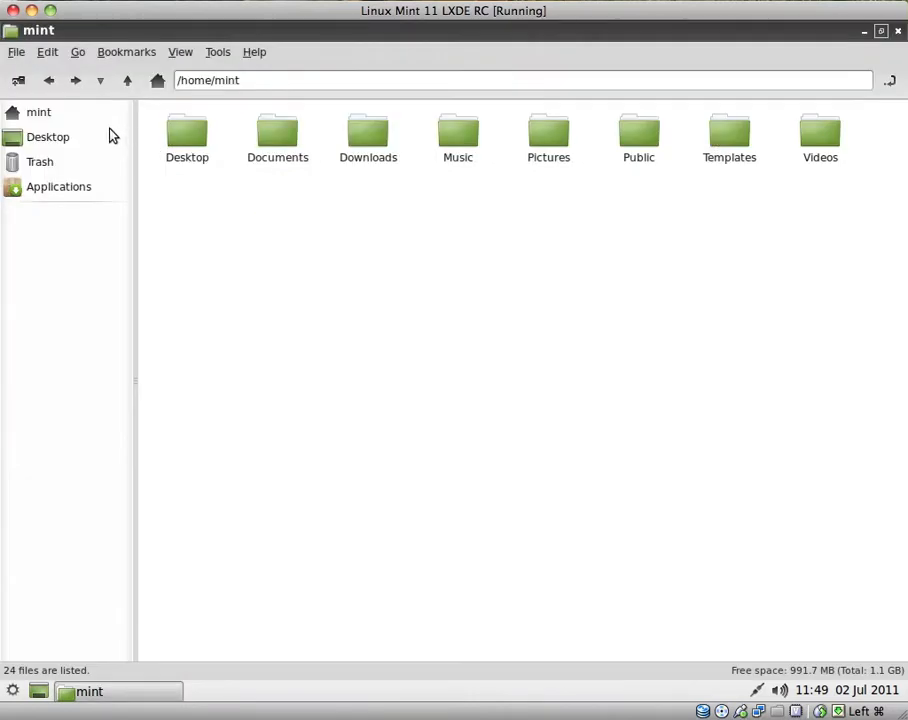
click(187, 135)
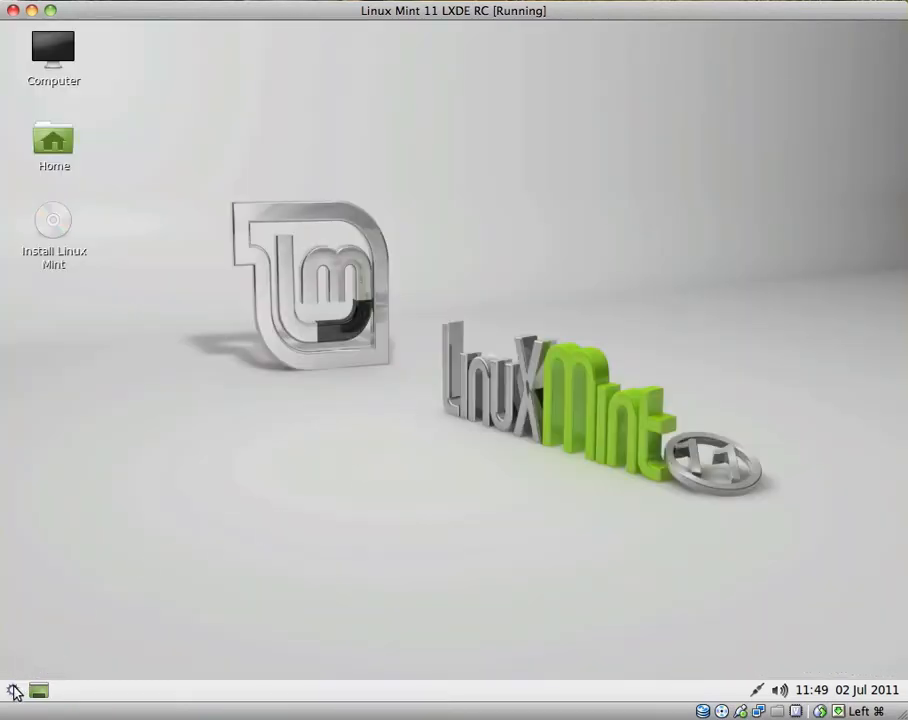
click(14, 690)
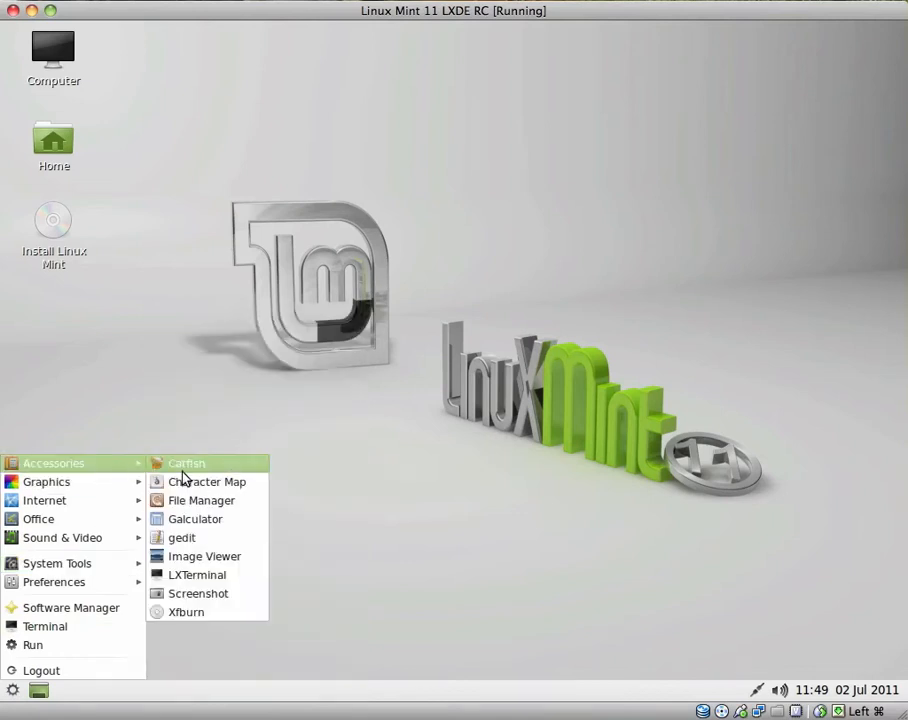
Launch Galculator, view its display modes without changing them, then close it.
click(196, 519)
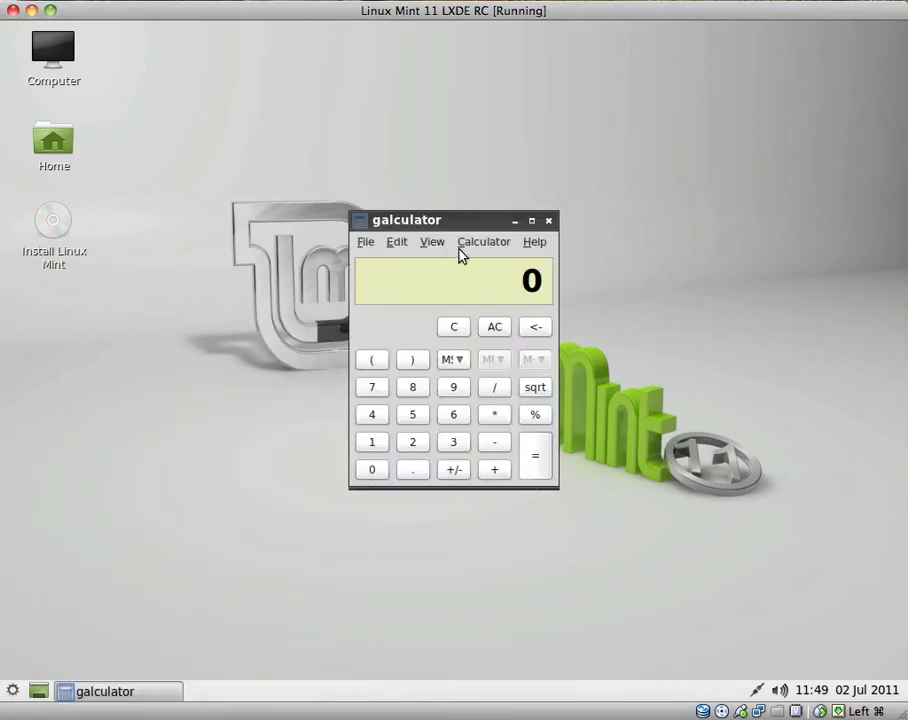
click(432, 241)
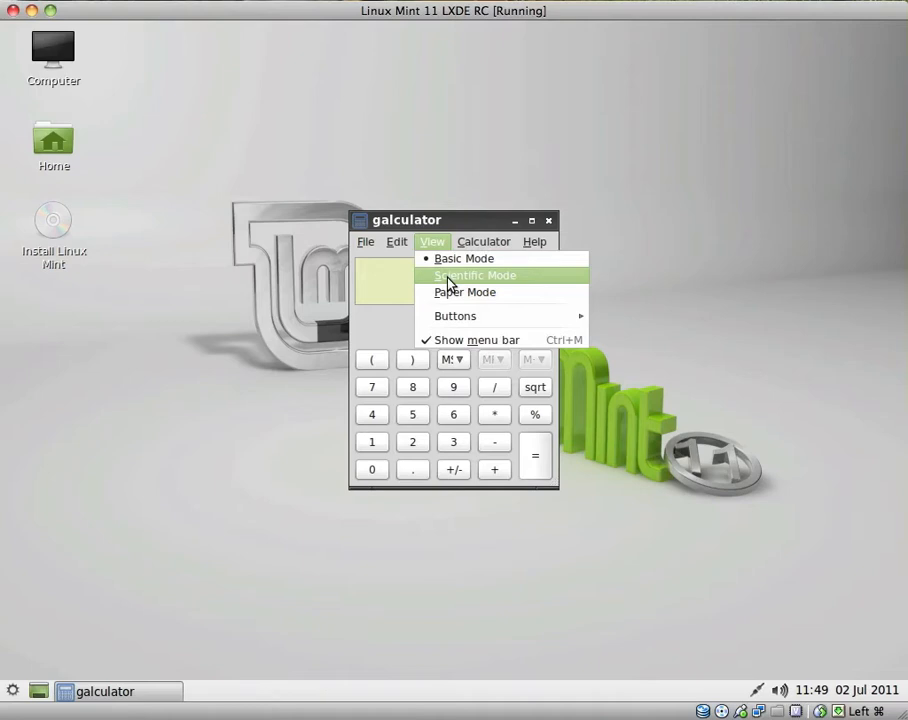
click(465, 292)
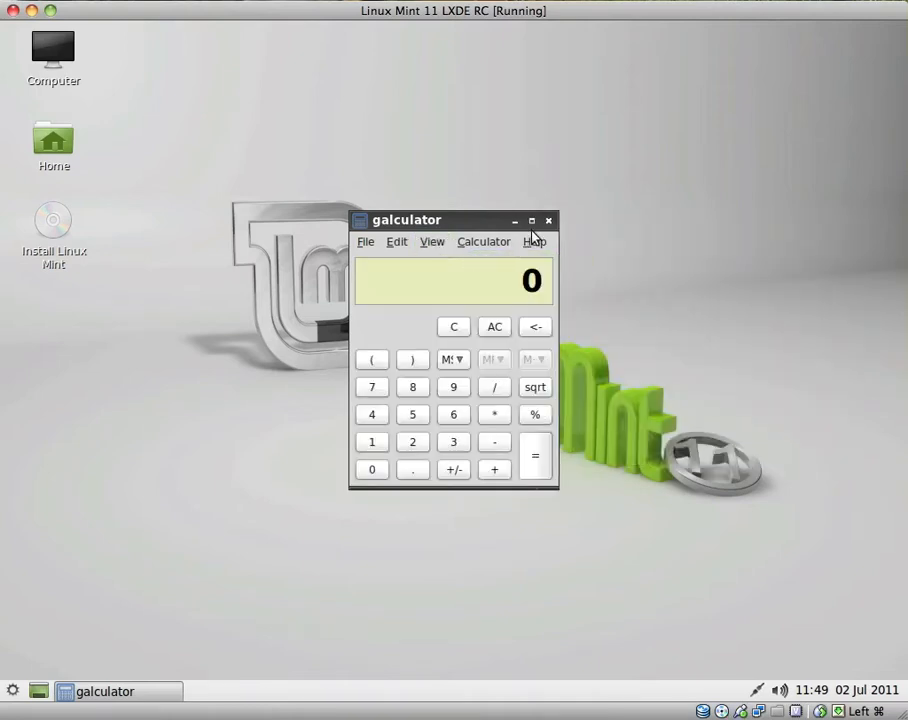
click(13, 690)
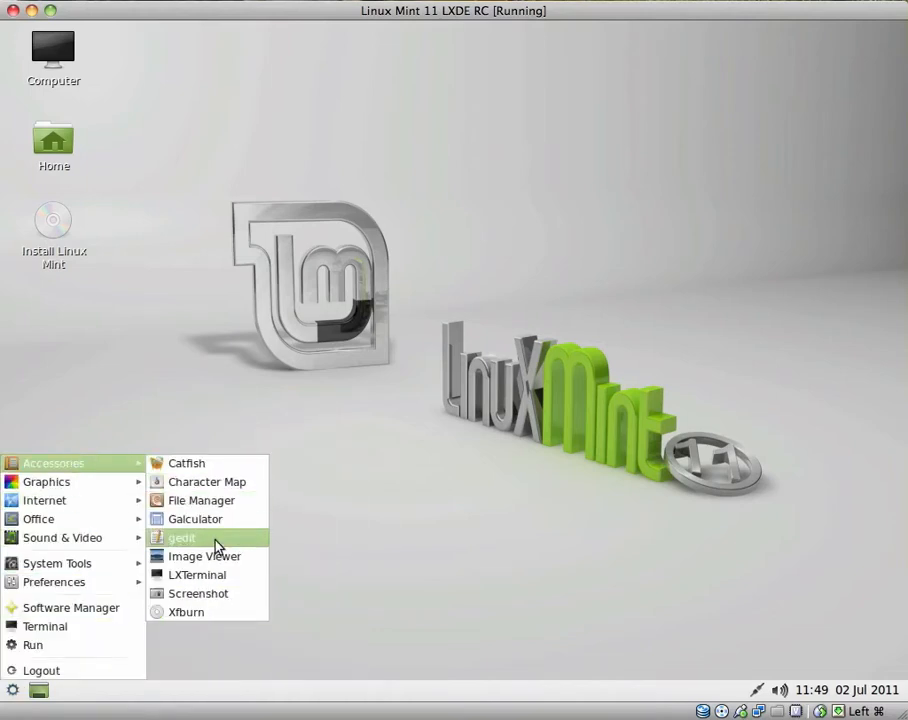
click(182, 538)
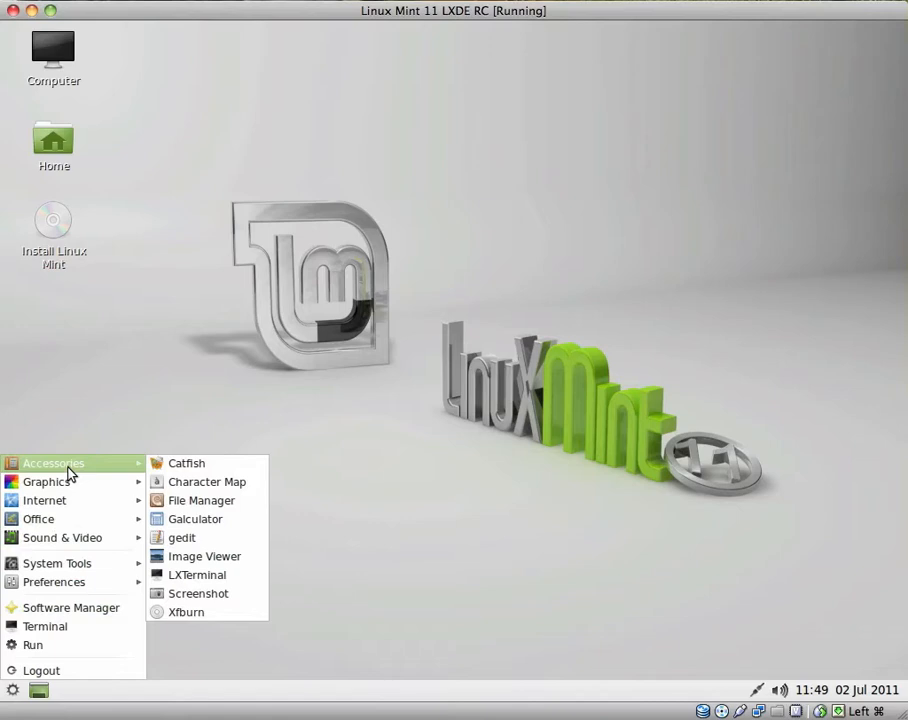
Open Image Viewer with no picture loaded, close it, and reopen the main menu.
click(204, 556)
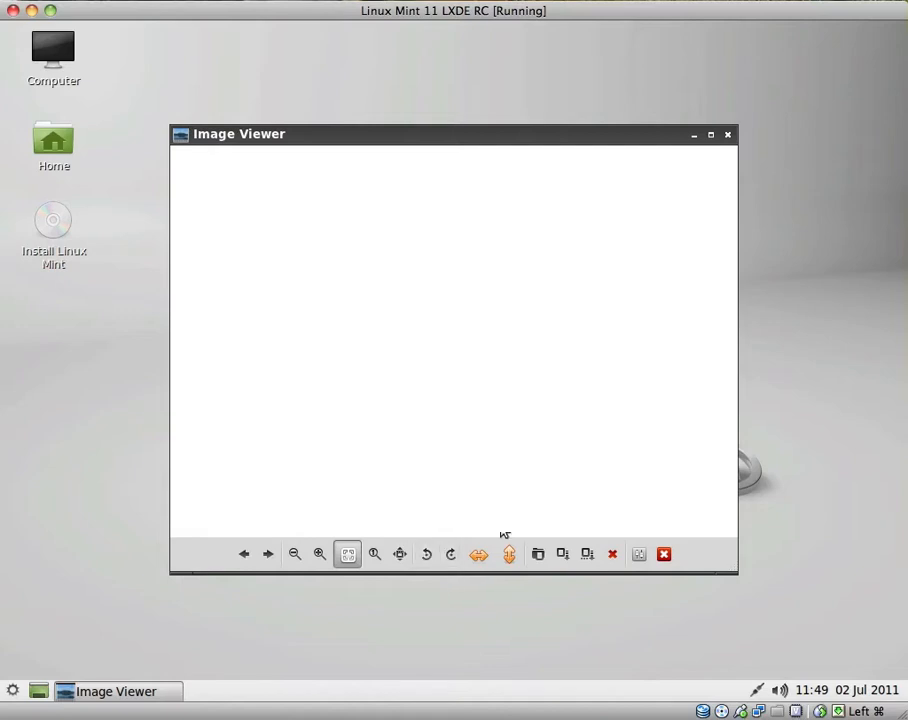
click(727, 134)
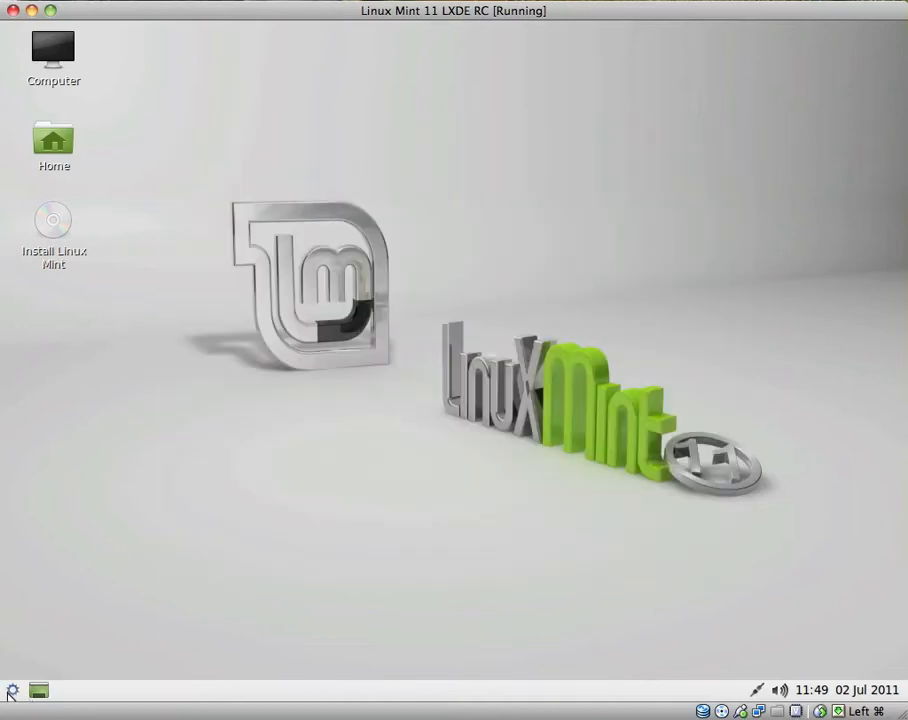
click(11, 690)
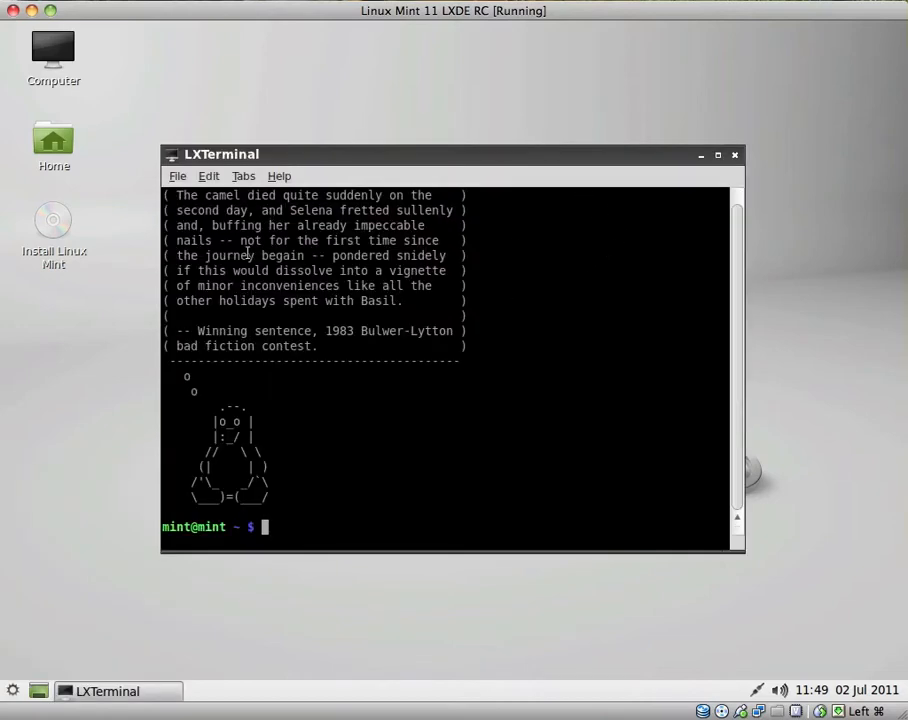
mouse_move(573, 183)
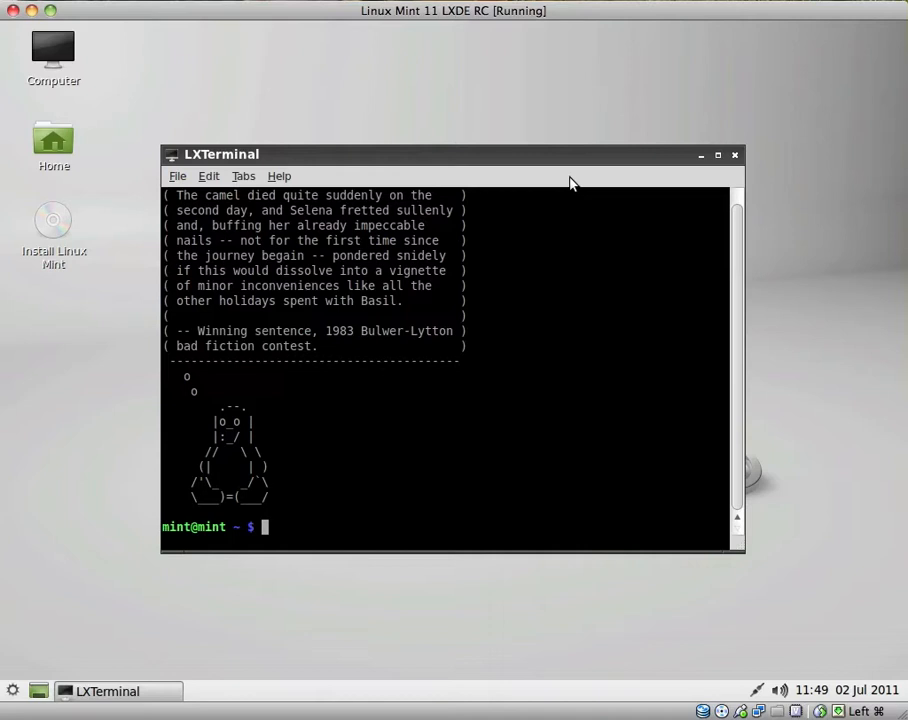
Close the LXTerminal window and reopen the Accessories menu.
click(736, 154)
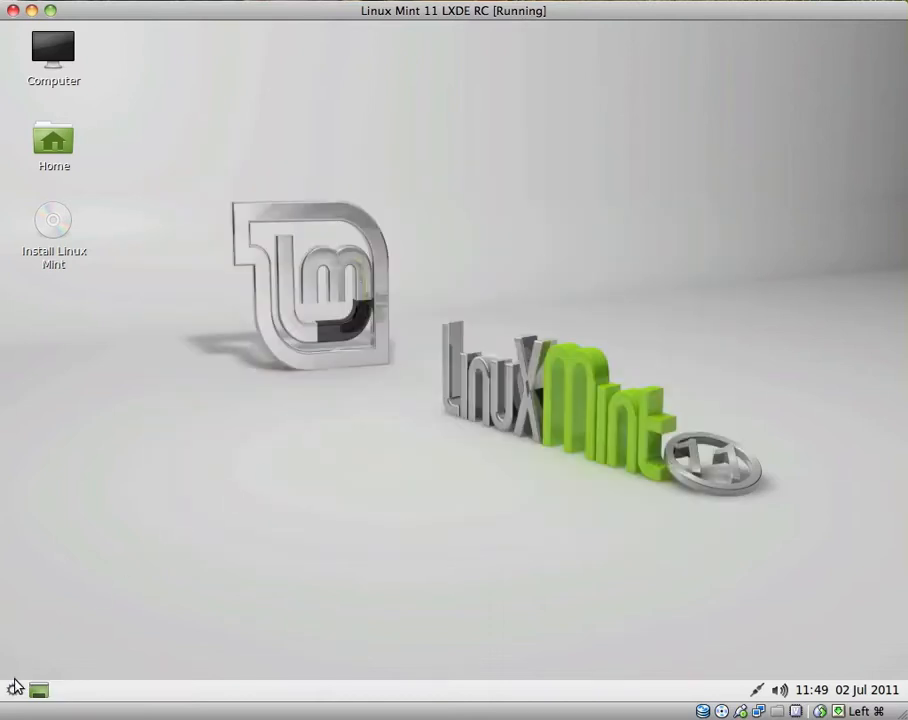
click(15, 689)
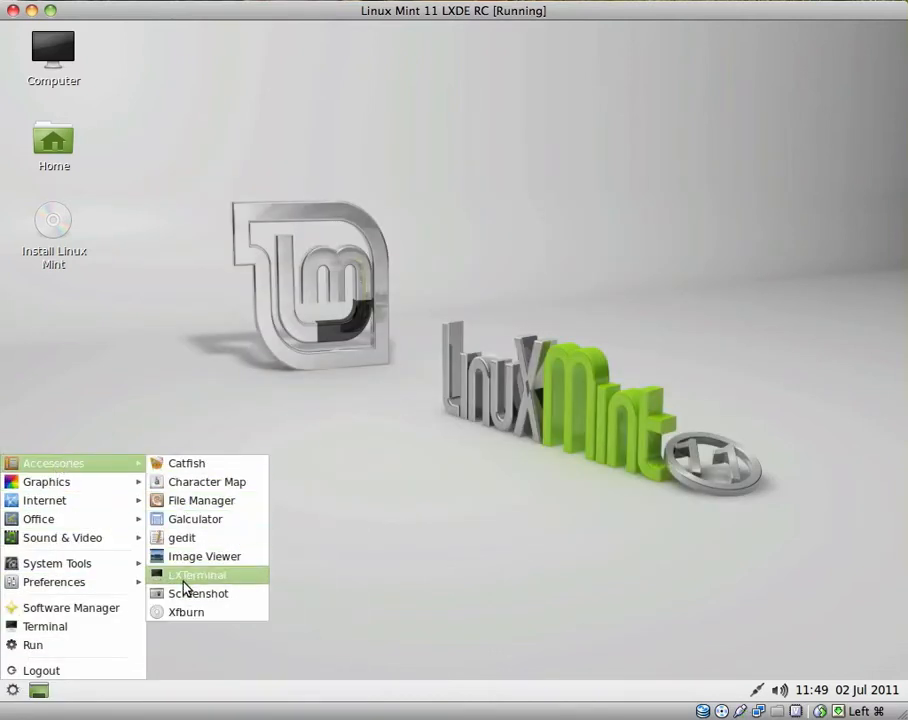
click(199, 593)
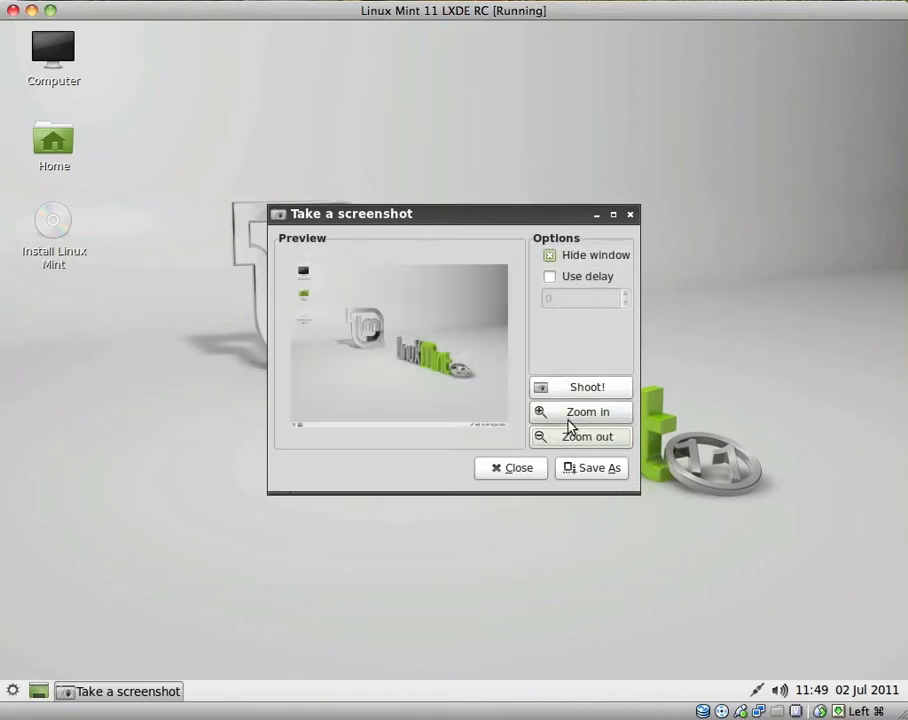
click(587, 411)
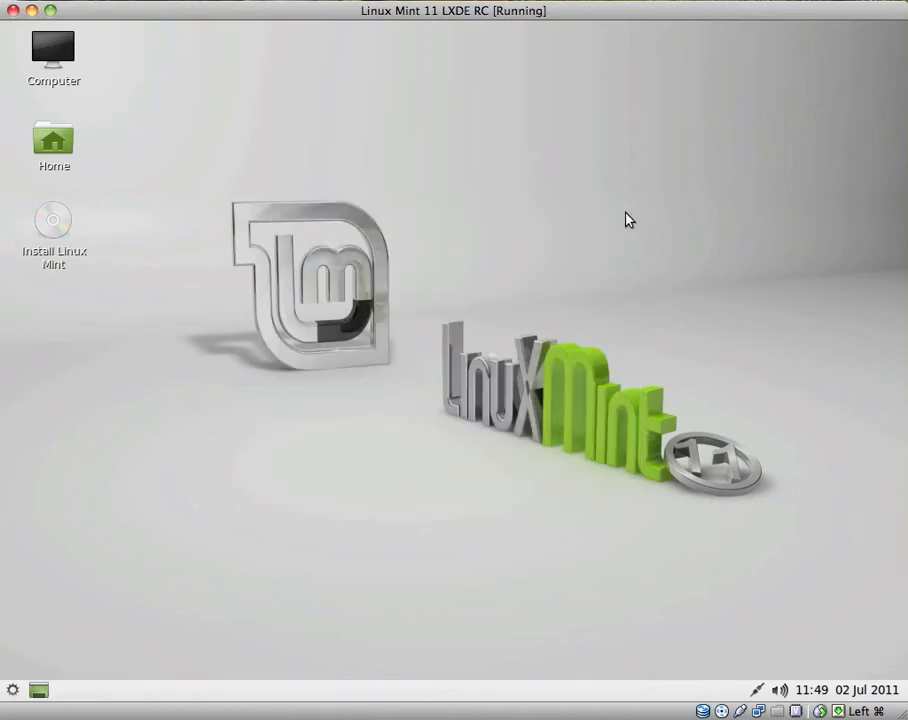
click(12, 690)
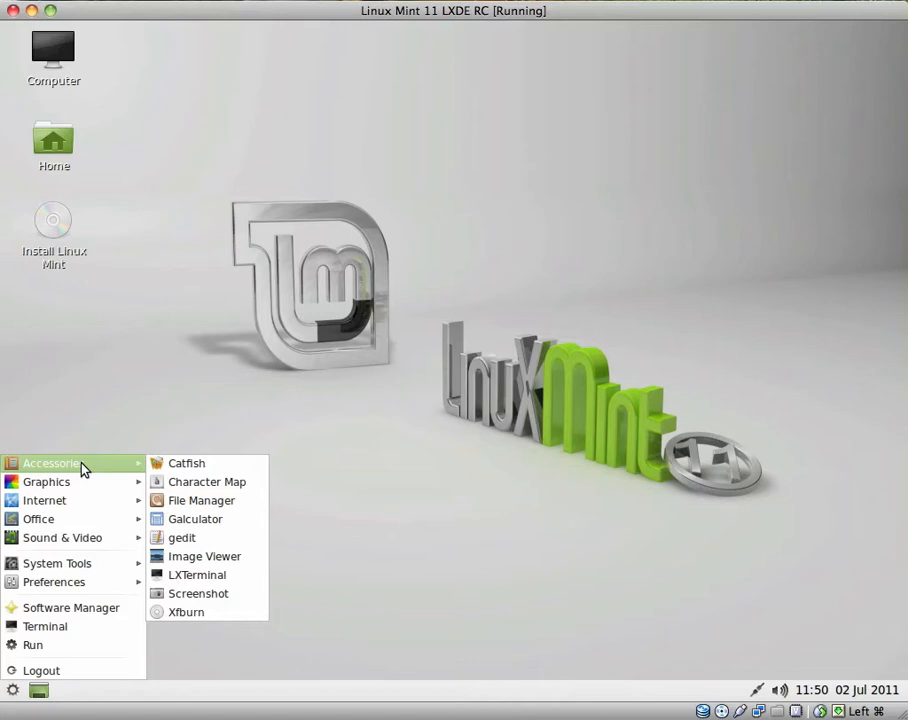
mouse_move(187, 612)
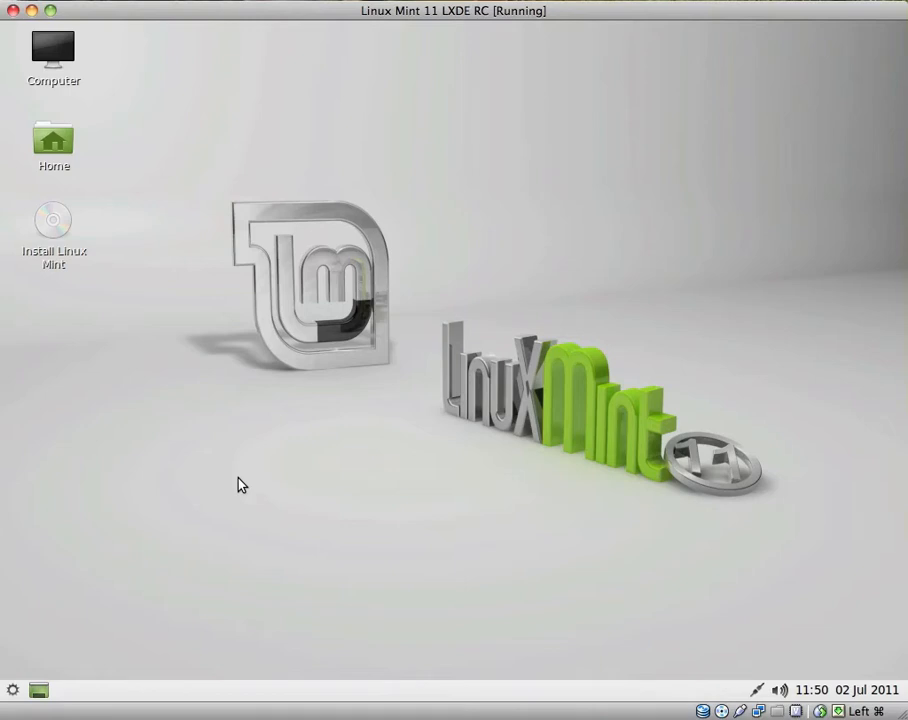
mouse_move(15, 690)
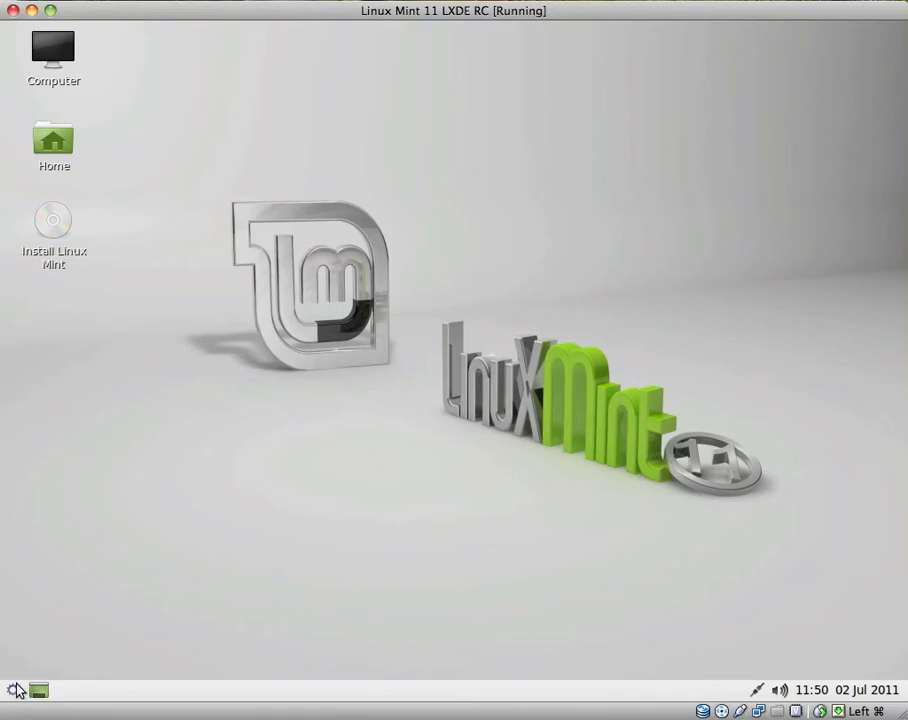
Reopen the applications menu and browse to the Graphics category.
click(14, 690)
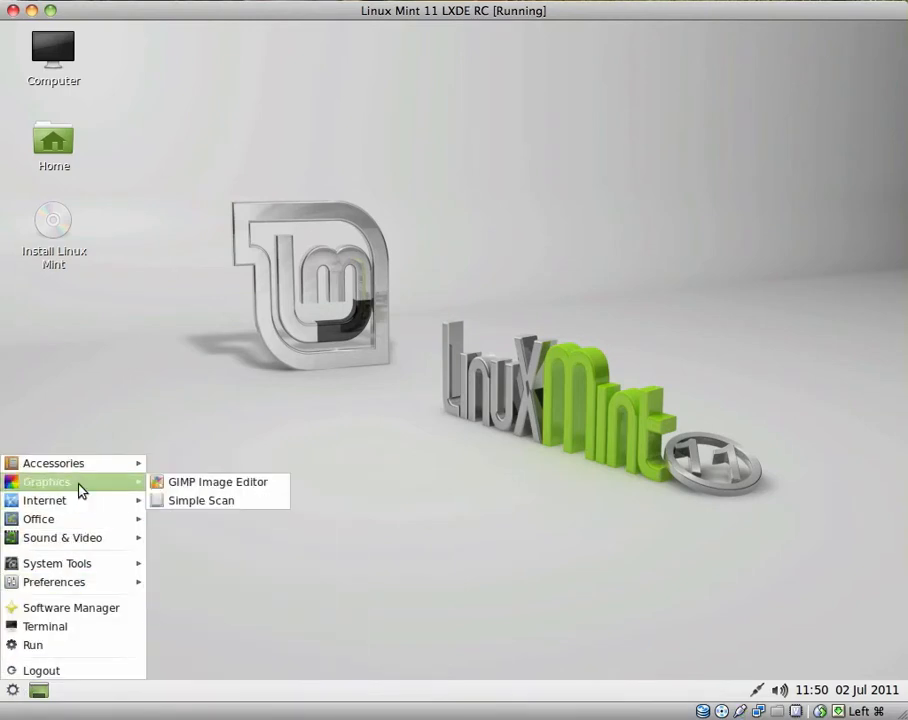
mouse_move(209, 487)
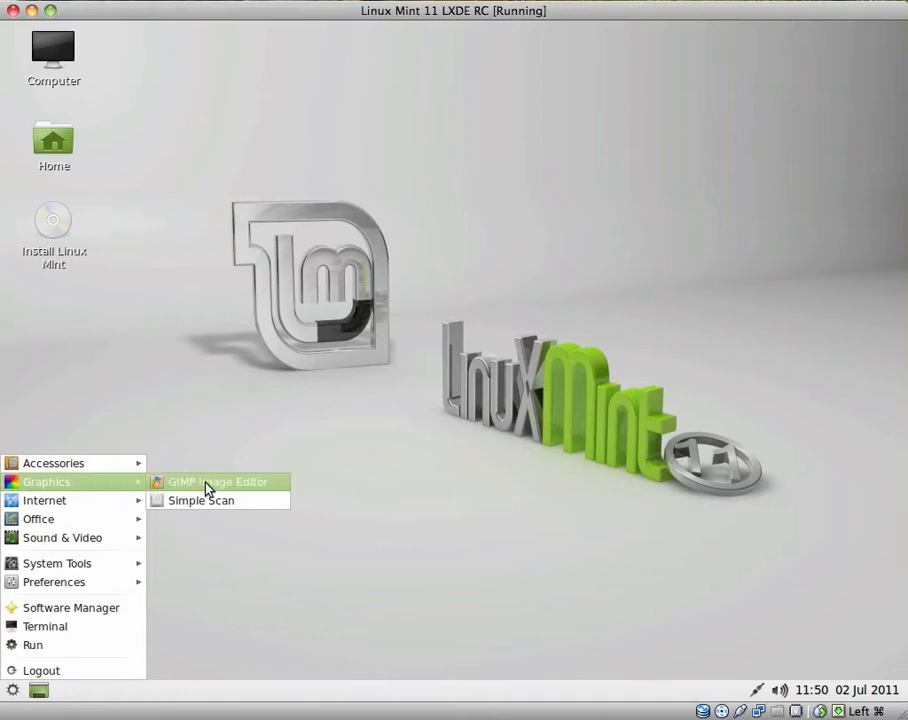
mouse_move(225, 507)
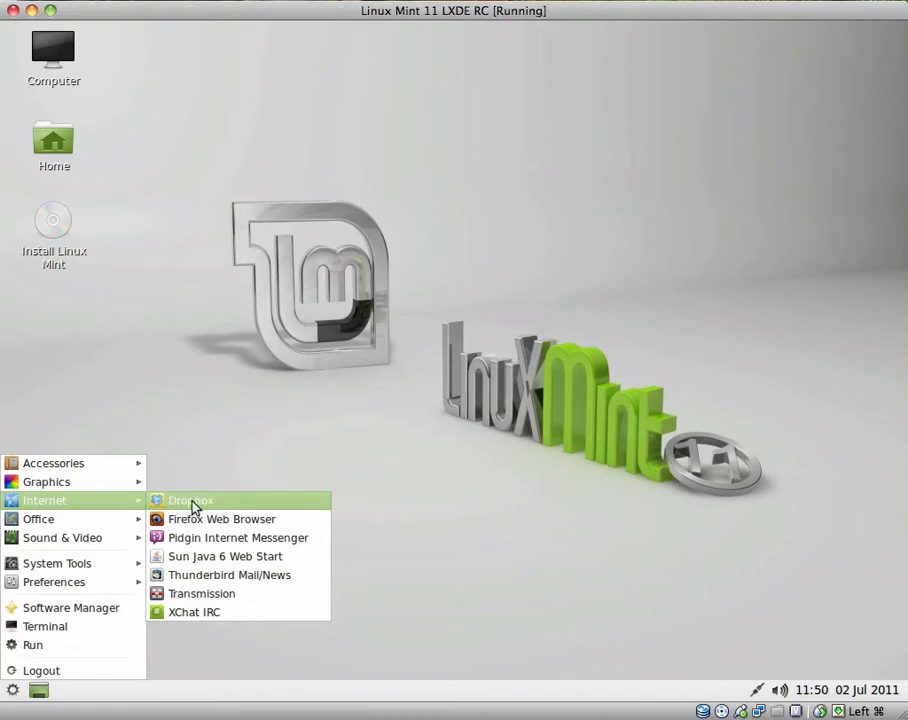
mouse_move(221, 519)
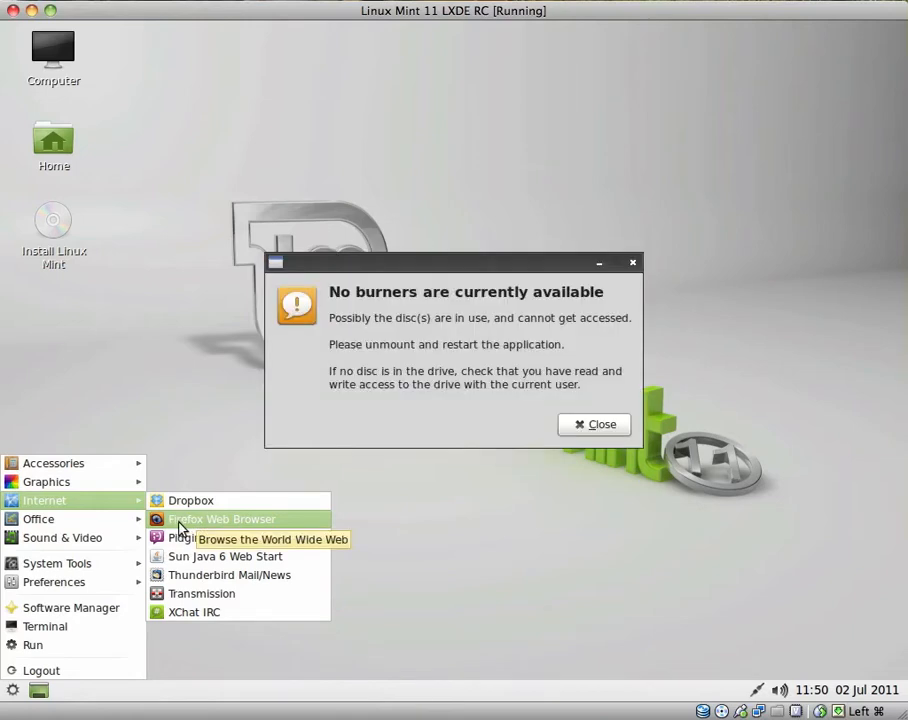
mouse_move(610, 441)
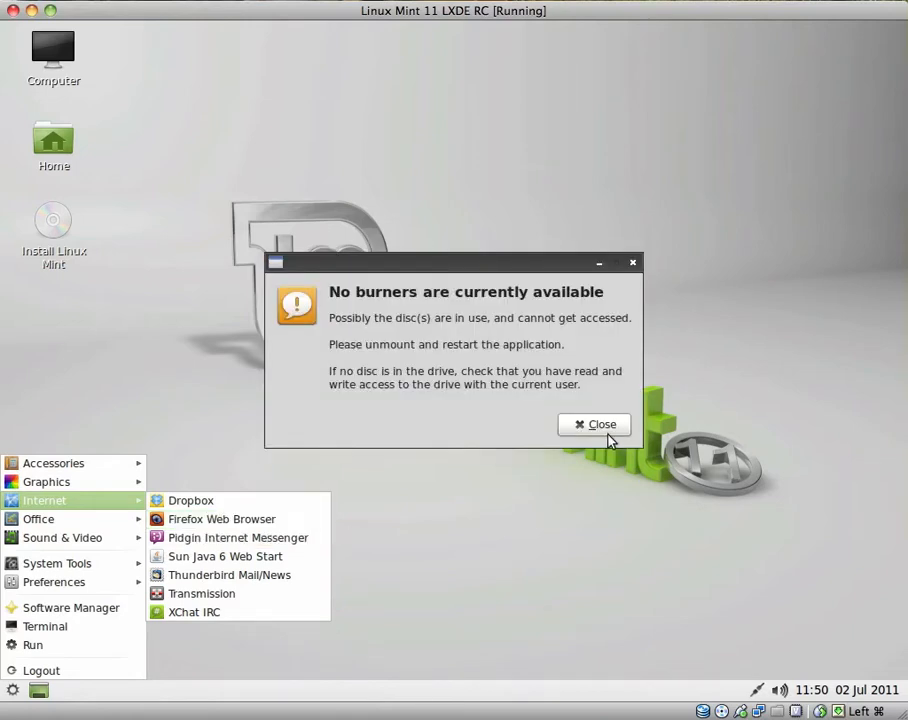
Dismiss Xfburn's no-burners warning, close Xfburn, and reopen the Internet menu.
click(594, 424)
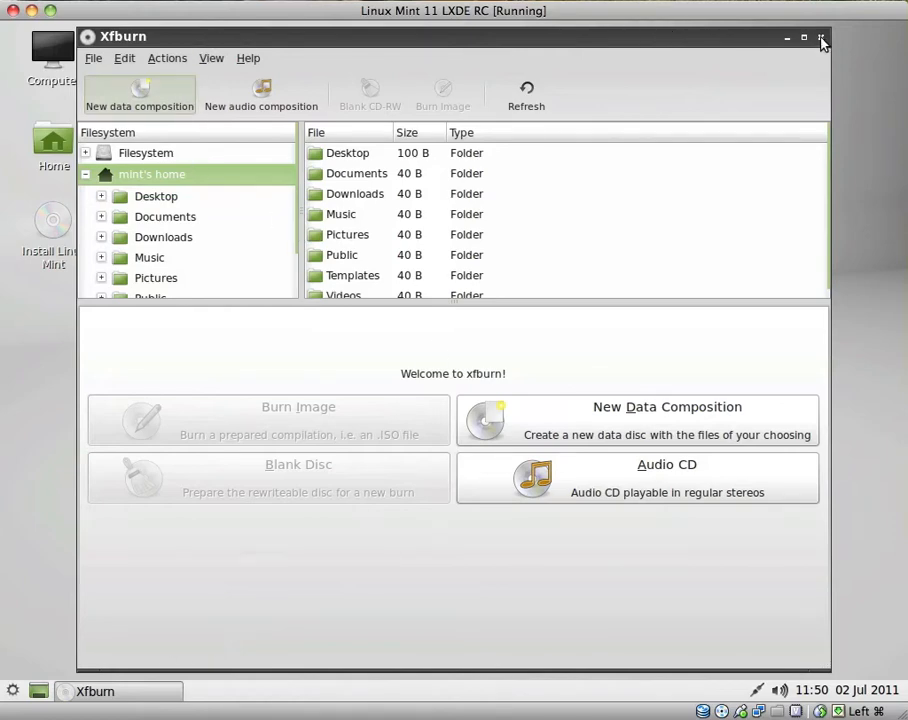
click(821, 37)
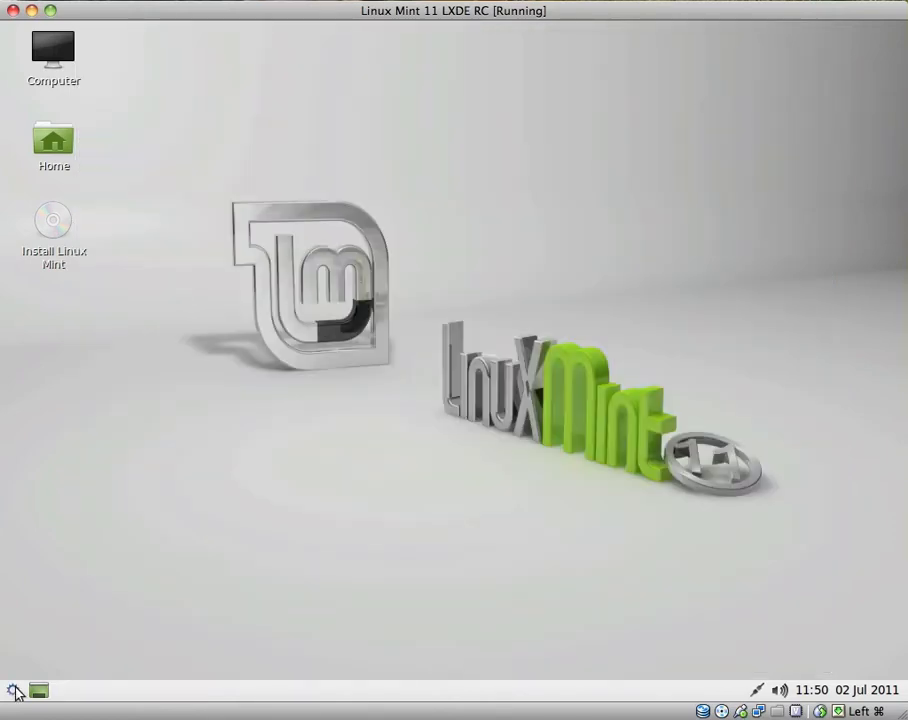
click(13, 690)
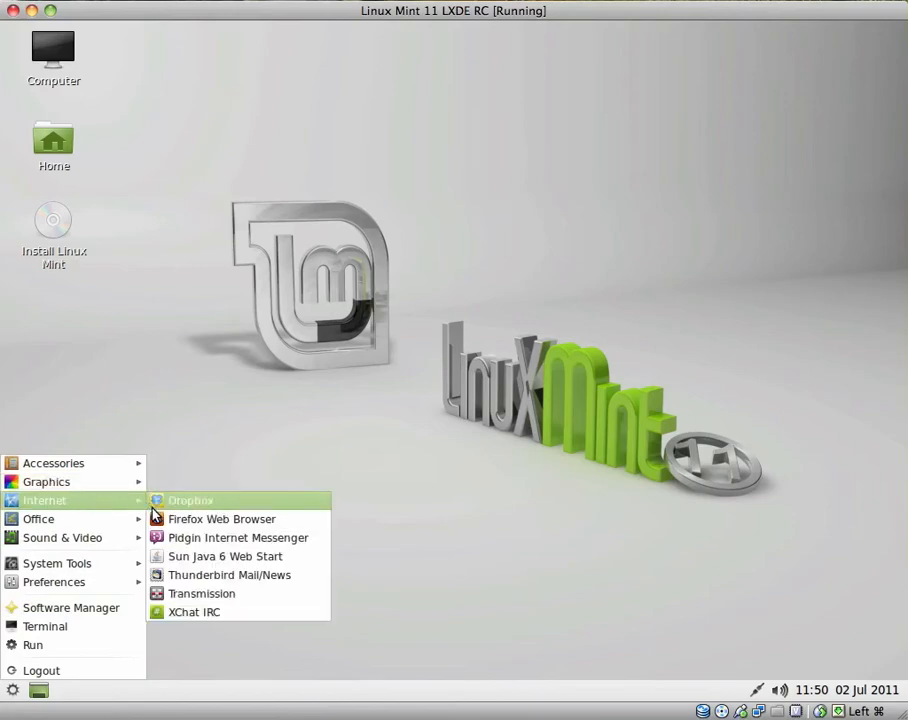
Launch Firefox, view About Firefox showing version 4.0.1, then close it.
click(221, 518)
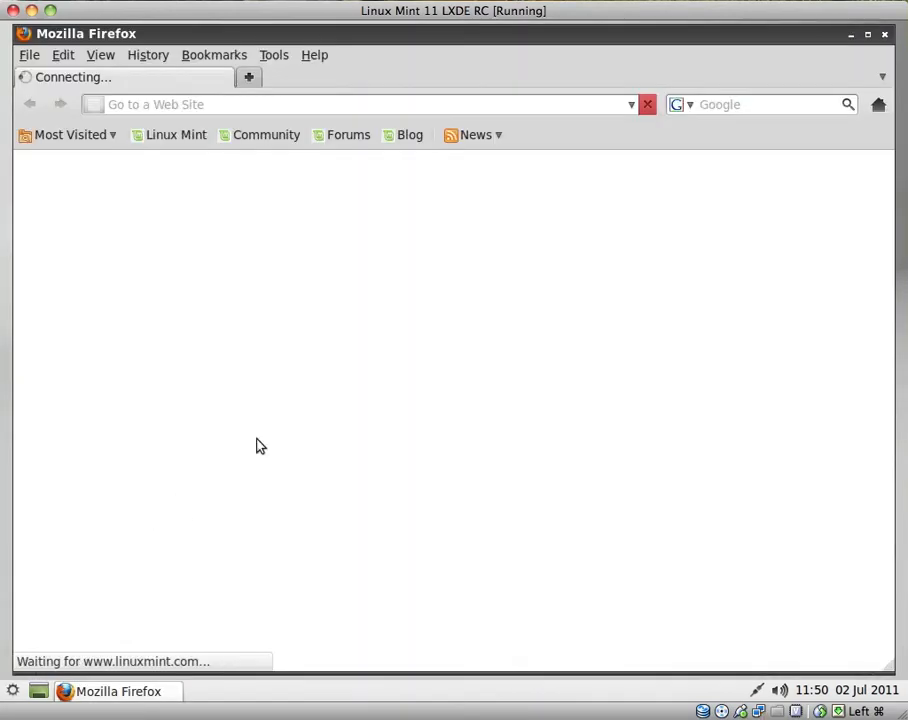
click(314, 55)
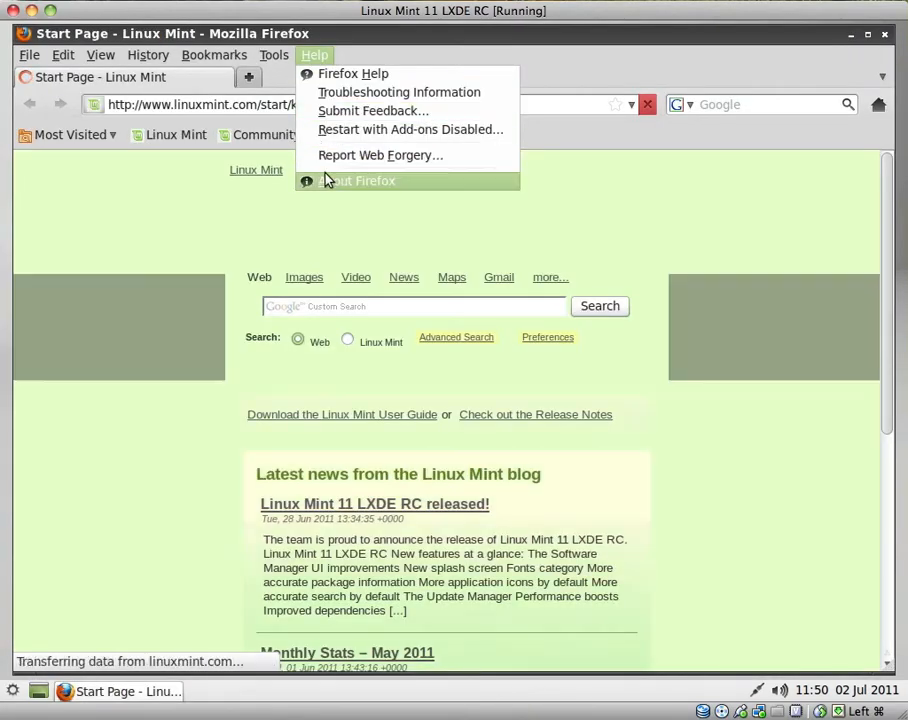
click(356, 180)
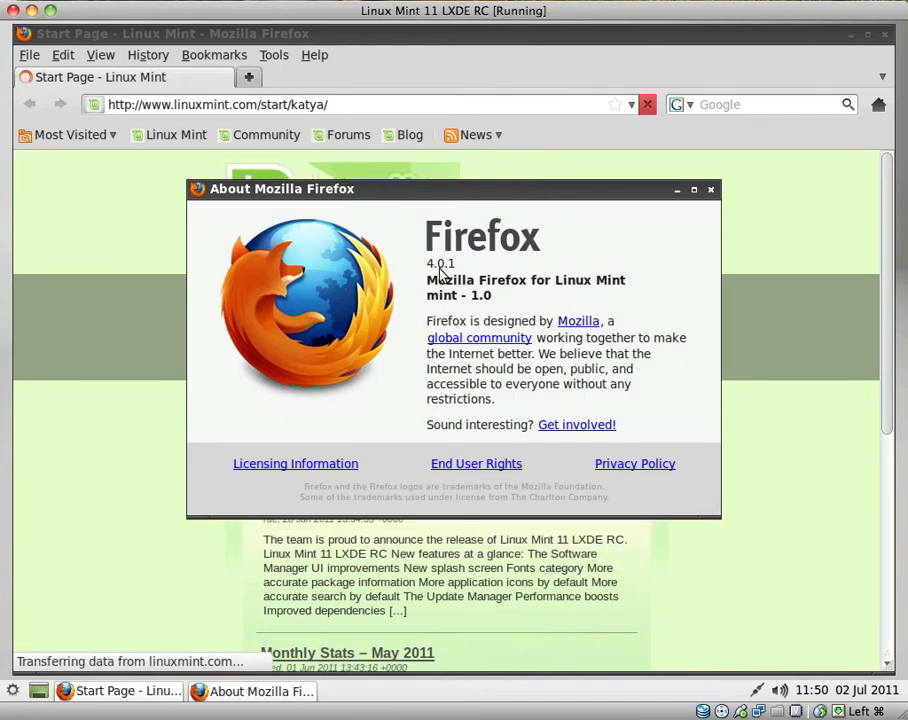
click(711, 189)
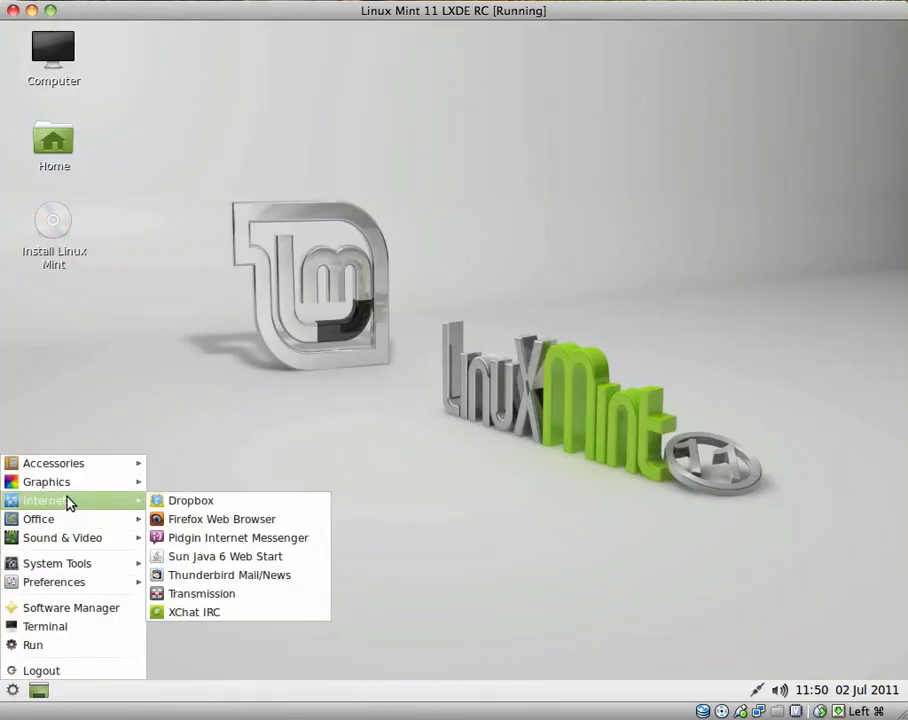
mouse_move(190, 500)
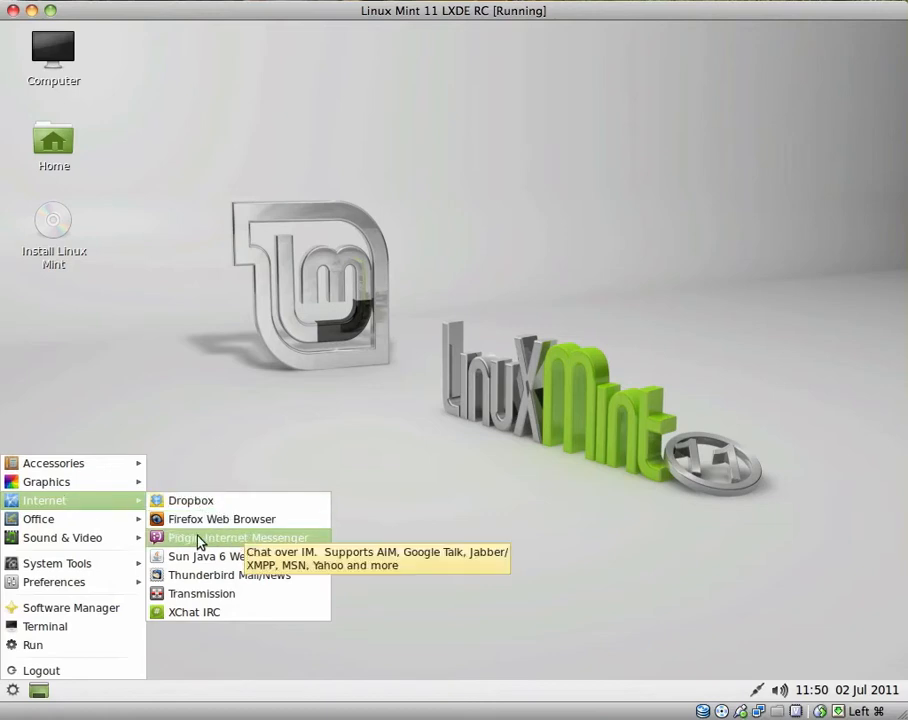
mouse_move(224, 556)
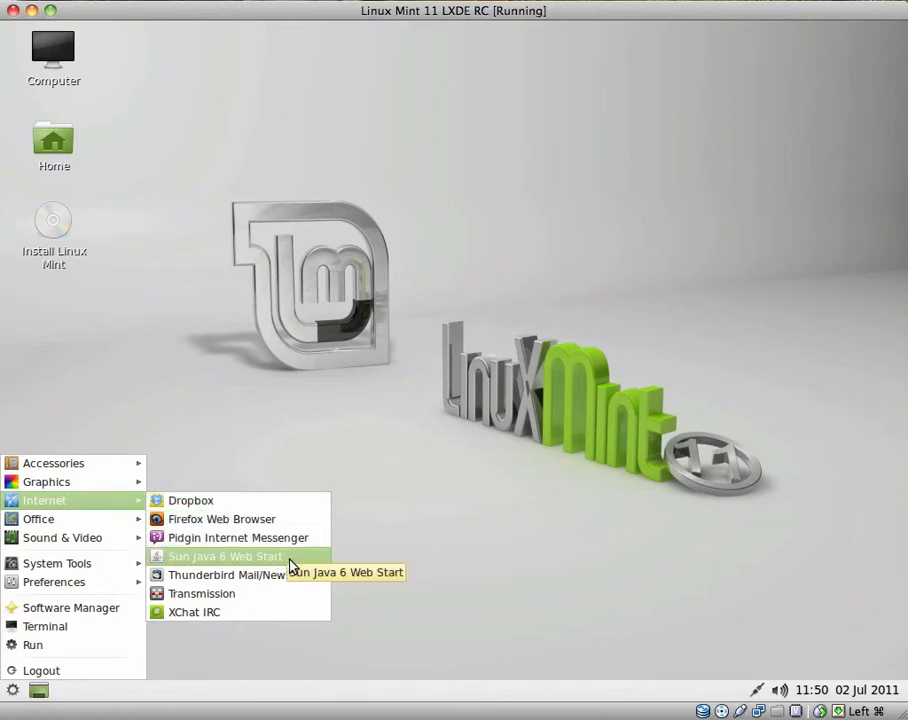
mouse_move(270, 560)
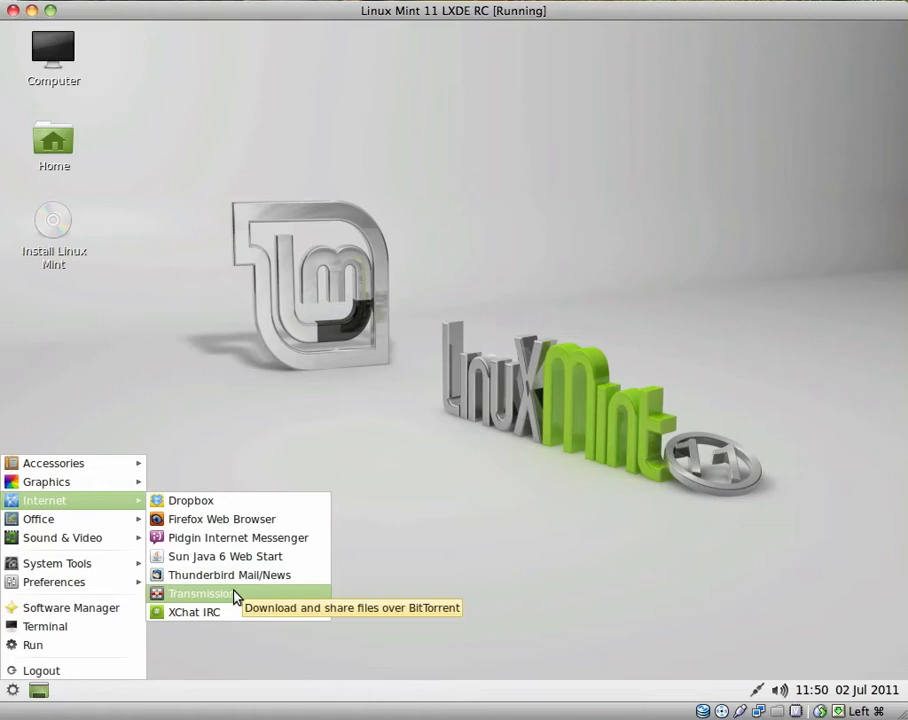
mouse_move(194, 611)
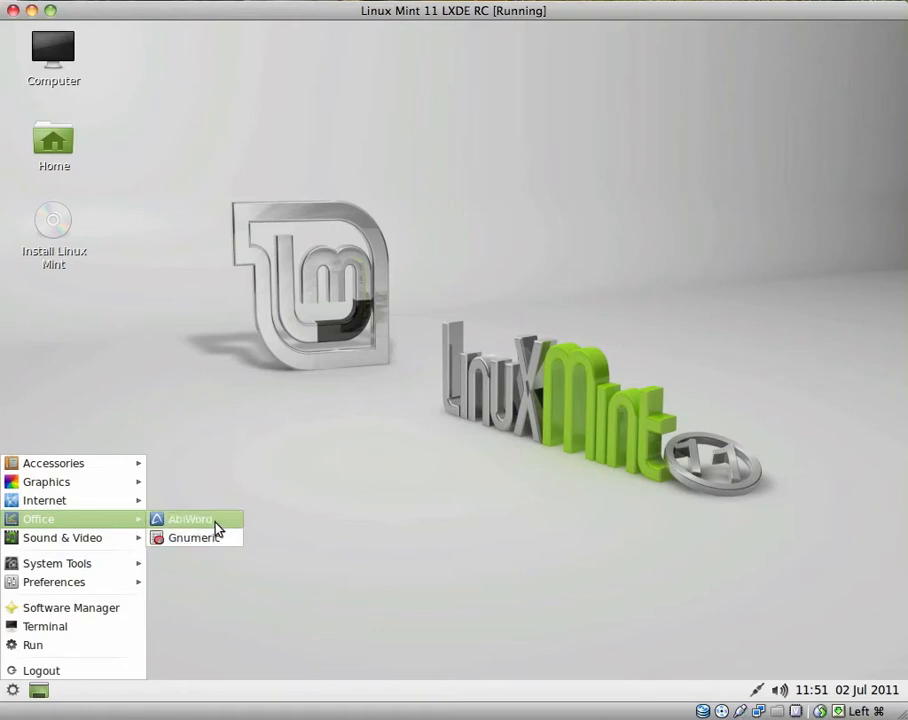
Browse the menu's Internet and Office entries without launching anything.
click(190, 519)
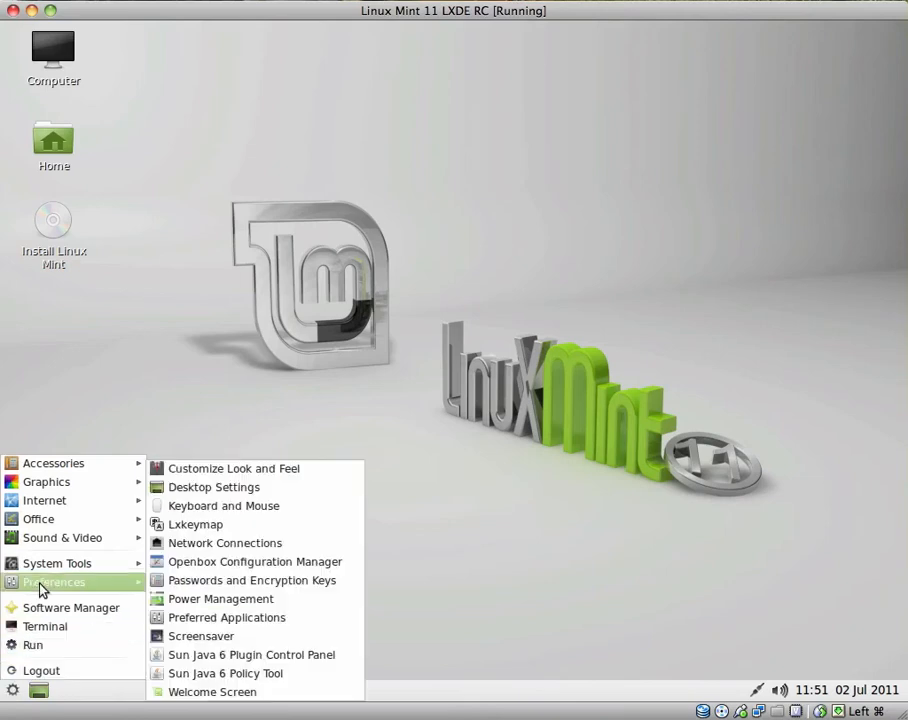
mouse_move(62, 538)
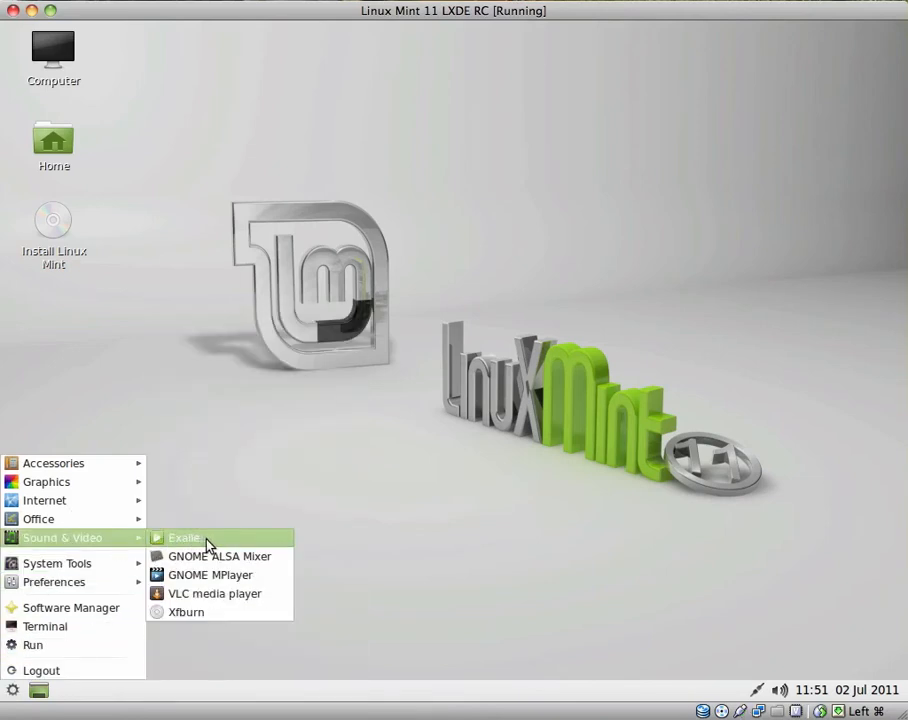
mouse_move(184, 538)
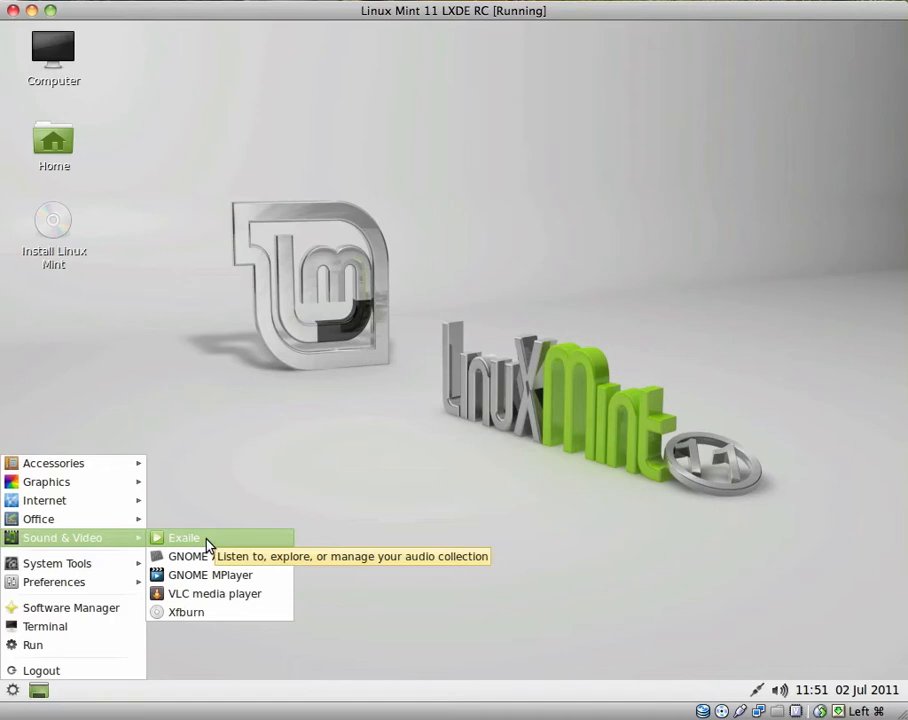
Launch Exaile maximized and browse its radio stations, home-folder files and lyrics views.
click(184, 538)
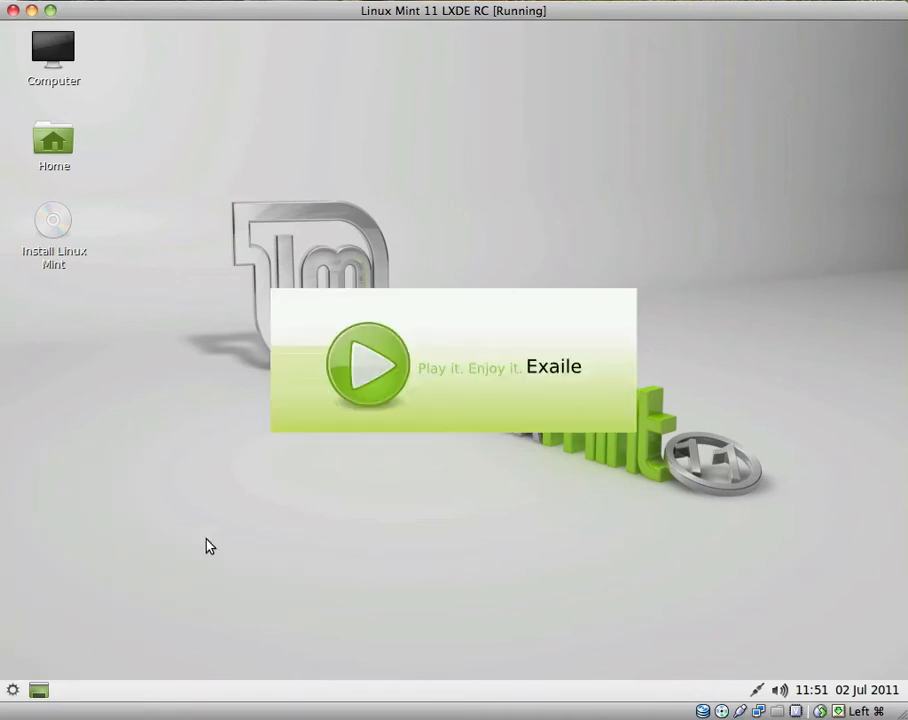
click(368, 367)
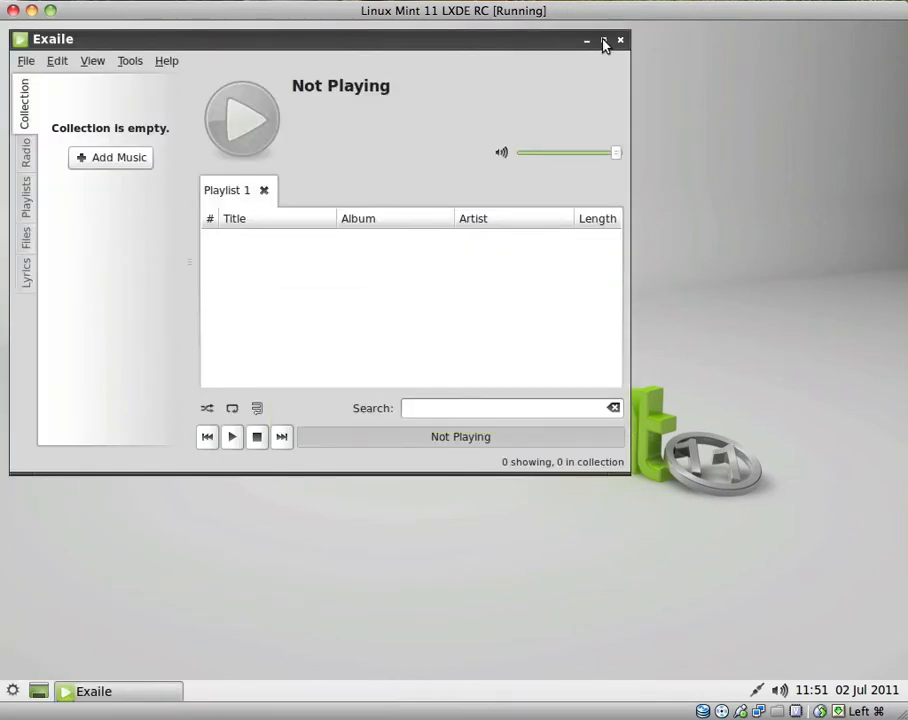
click(603, 40)
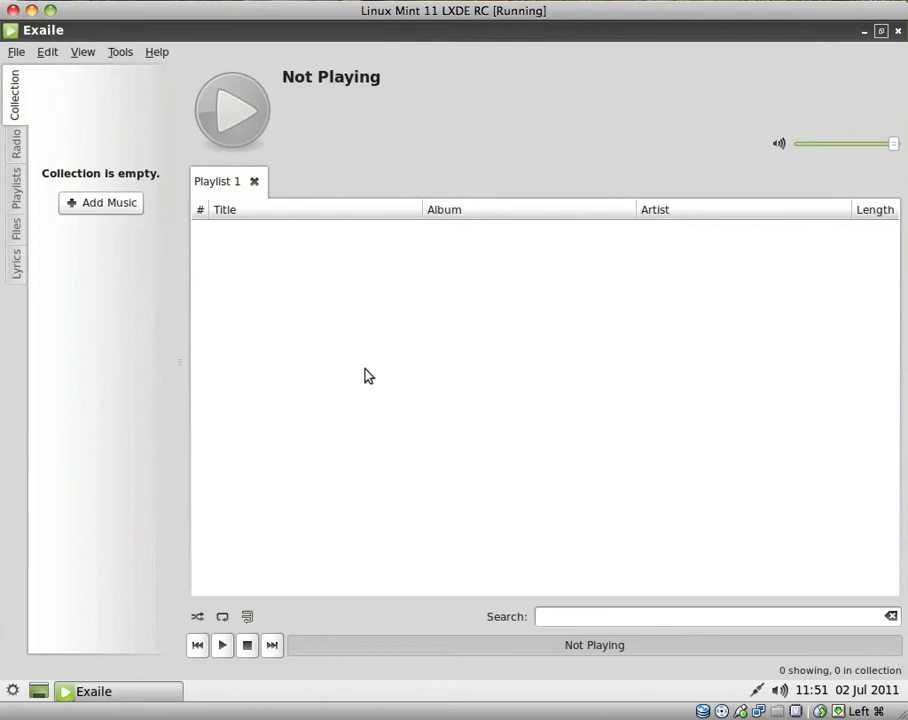
click(14, 138)
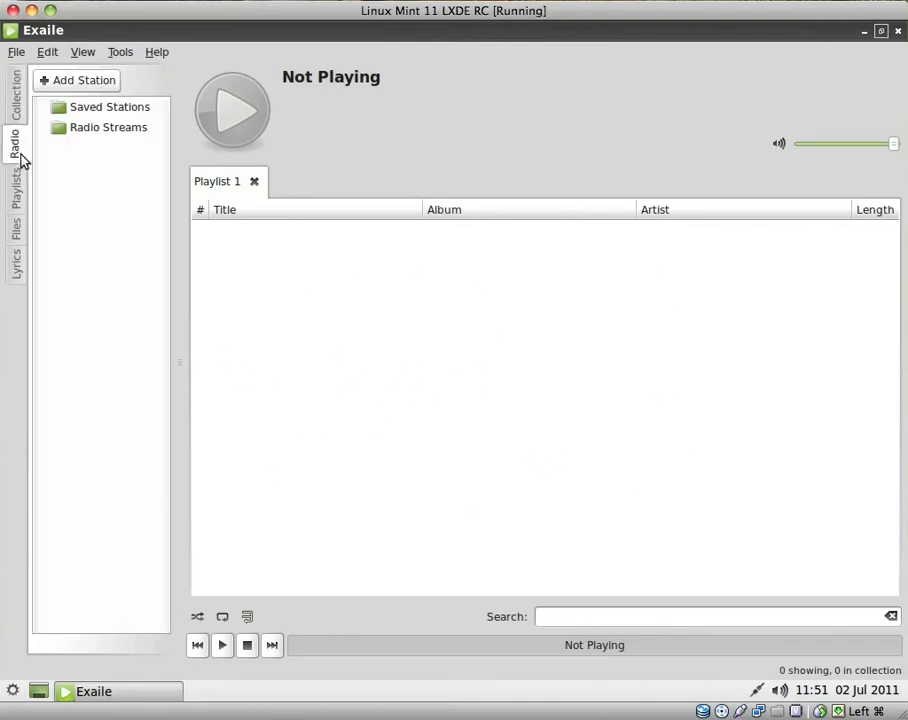
mouse_move(72, 213)
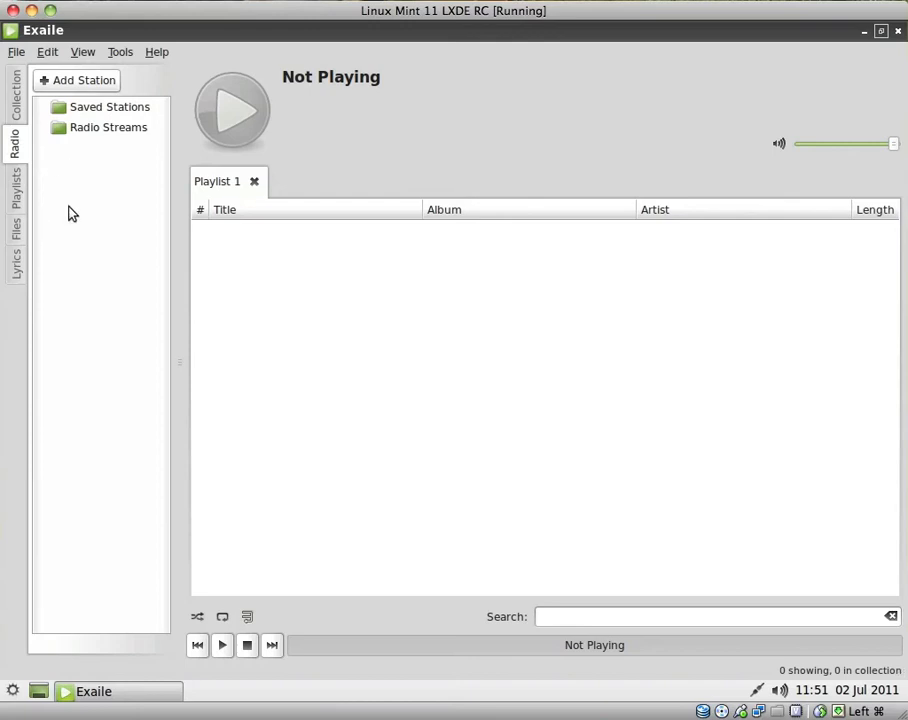
mouse_move(15, 190)
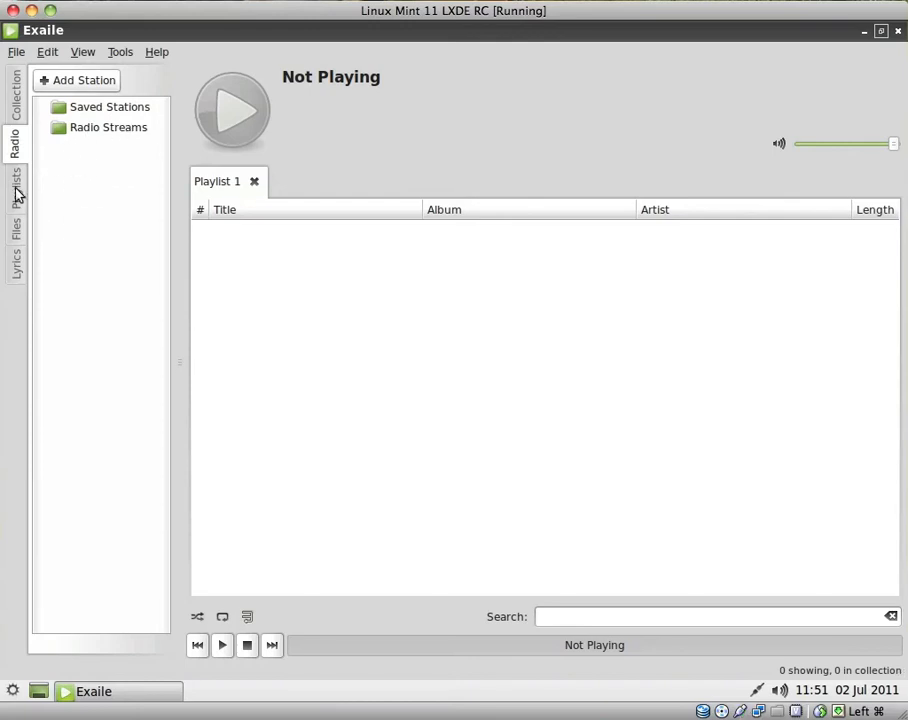
click(14, 230)
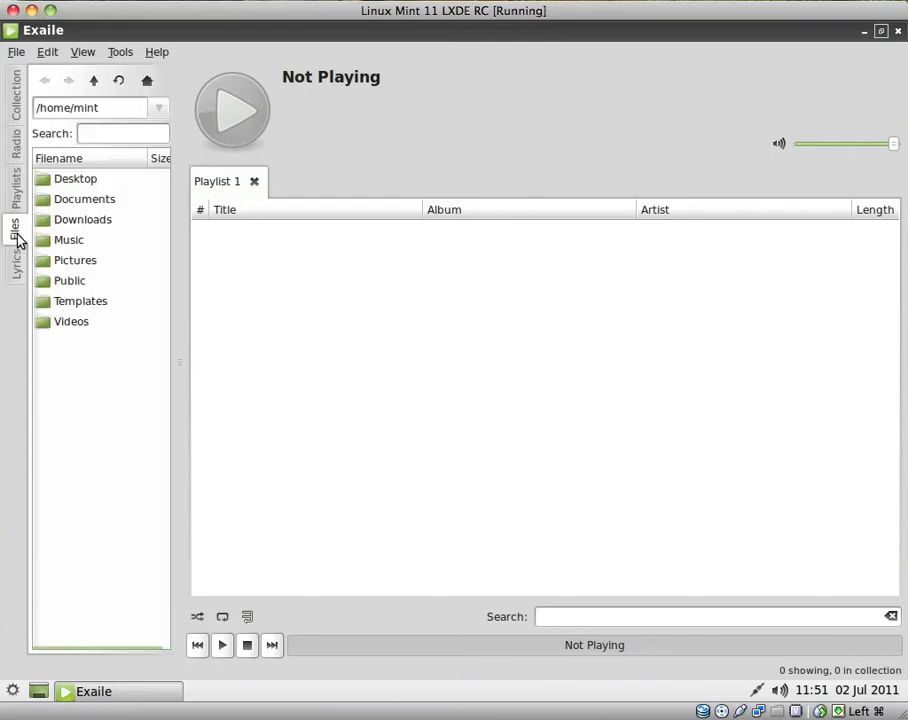
click(15, 261)
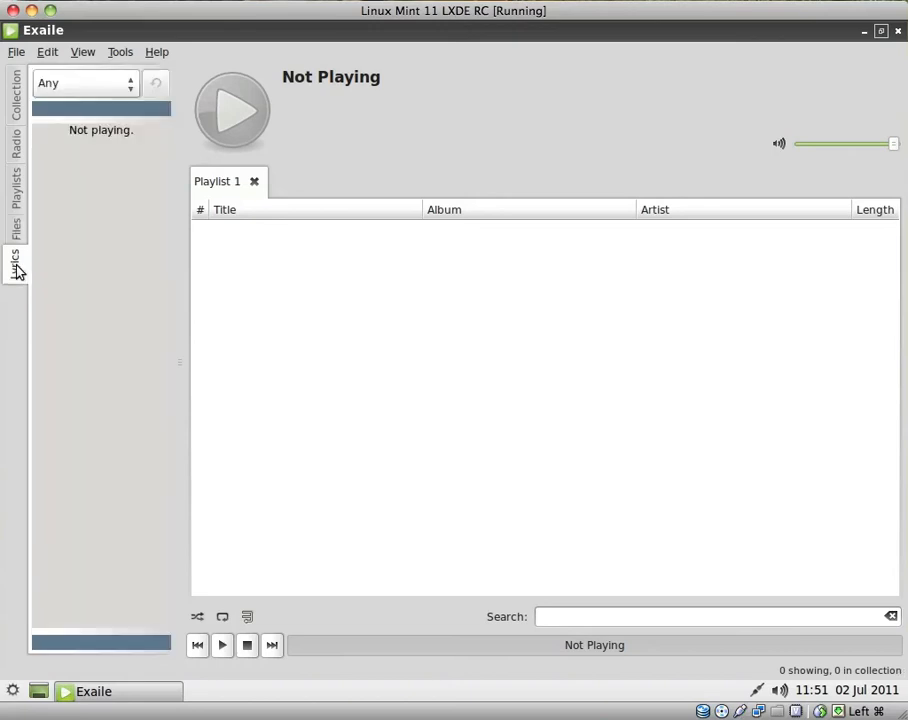
click(14, 95)
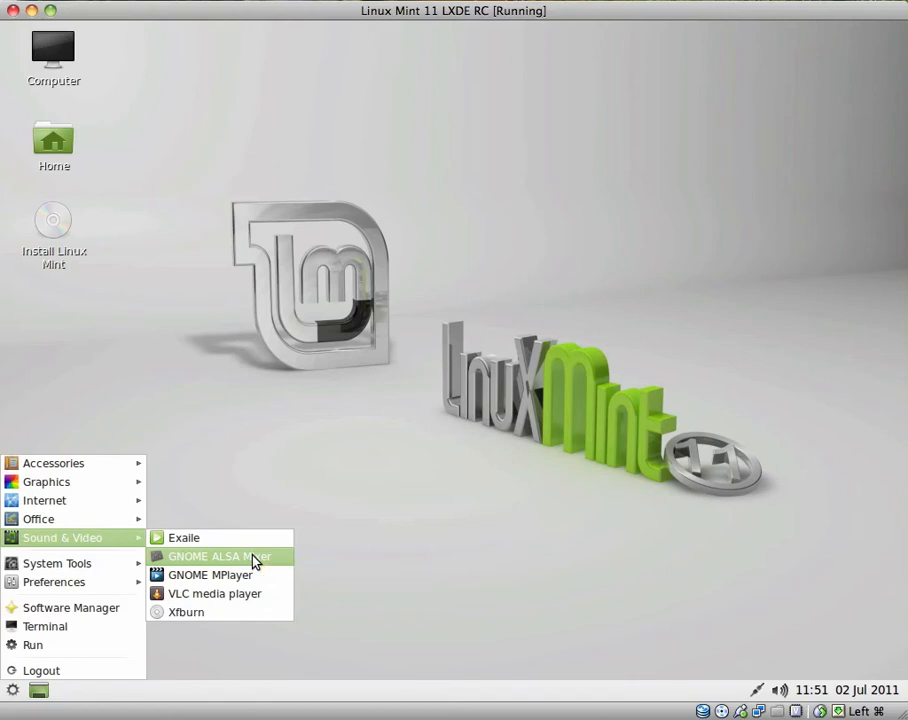
Launch and close GNOME ALSA Mixer, then GNOME MPlayer.
click(218, 556)
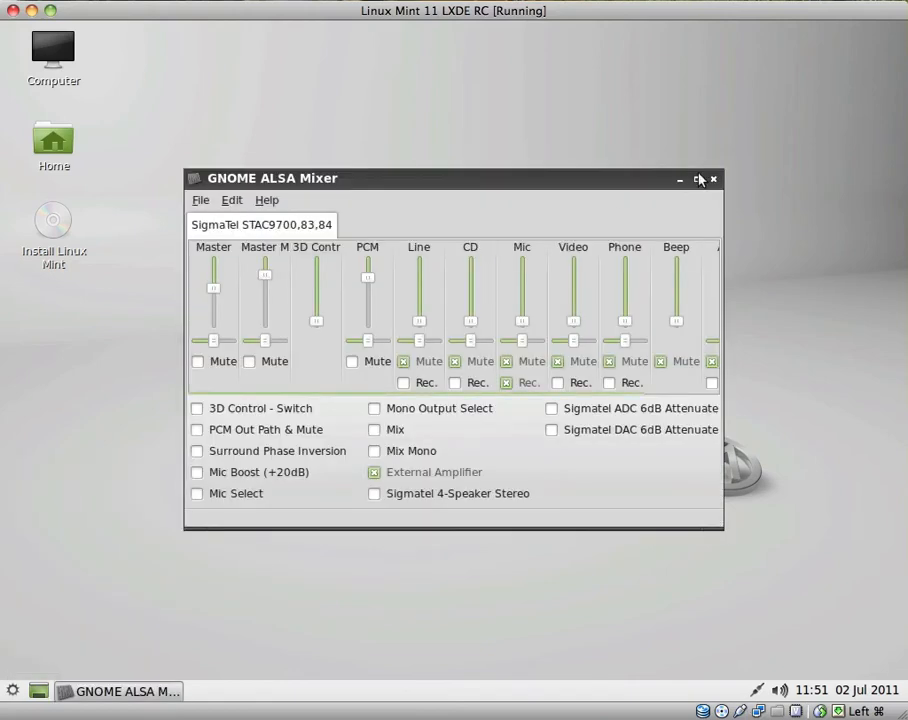
click(714, 179)
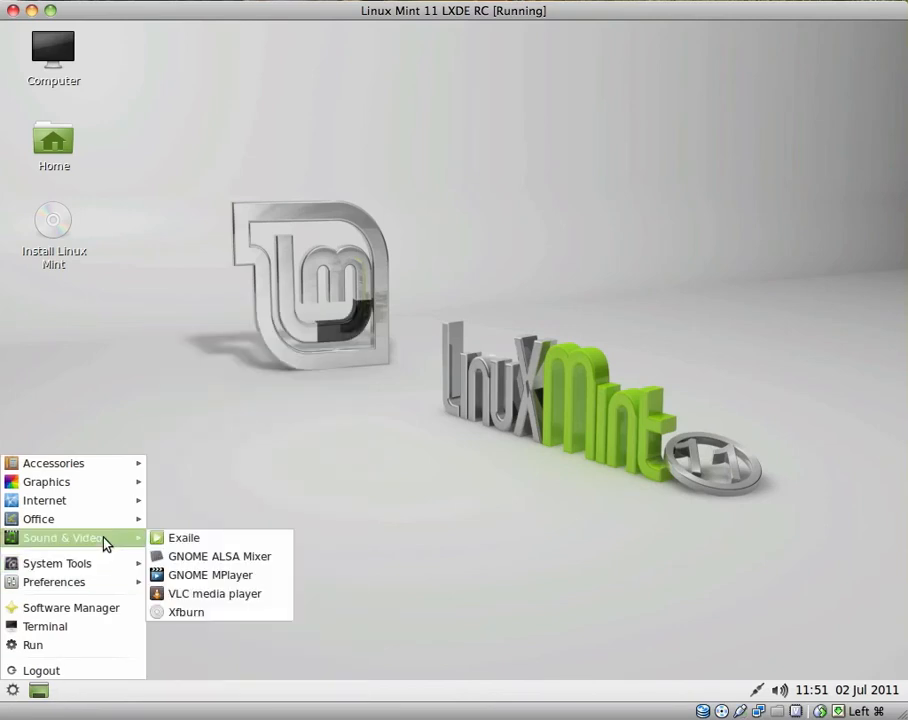
click(210, 574)
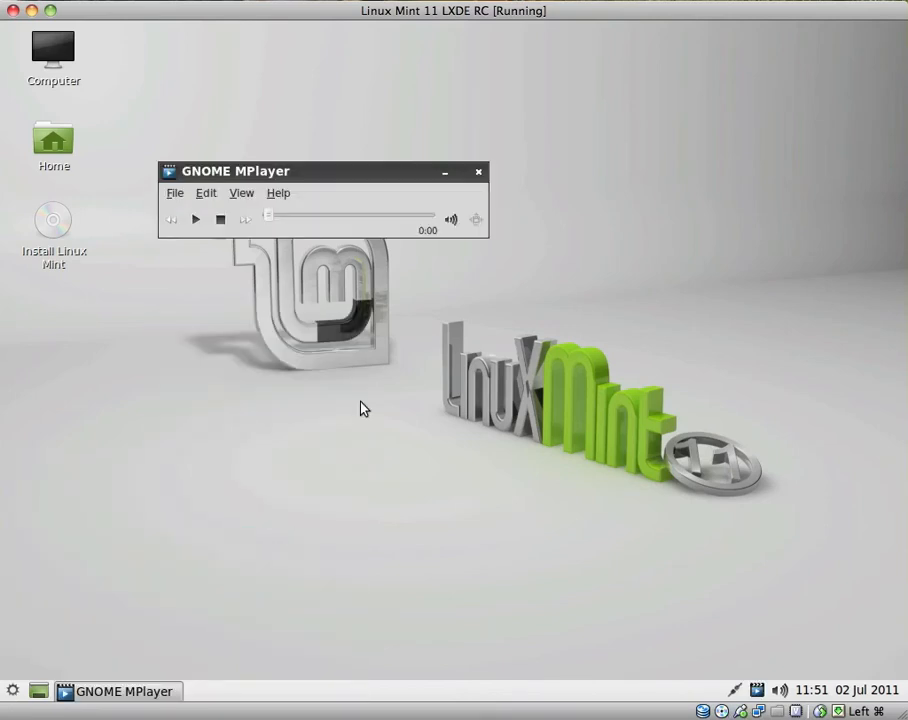
click(11, 690)
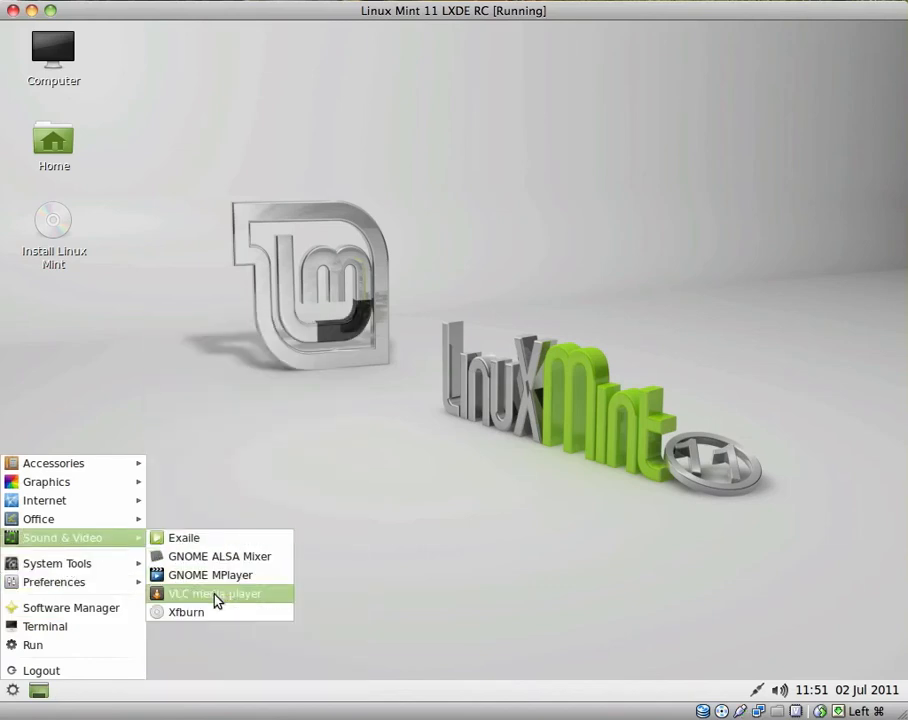
Launch VLC media player with nothing loaded and close it.
click(213, 593)
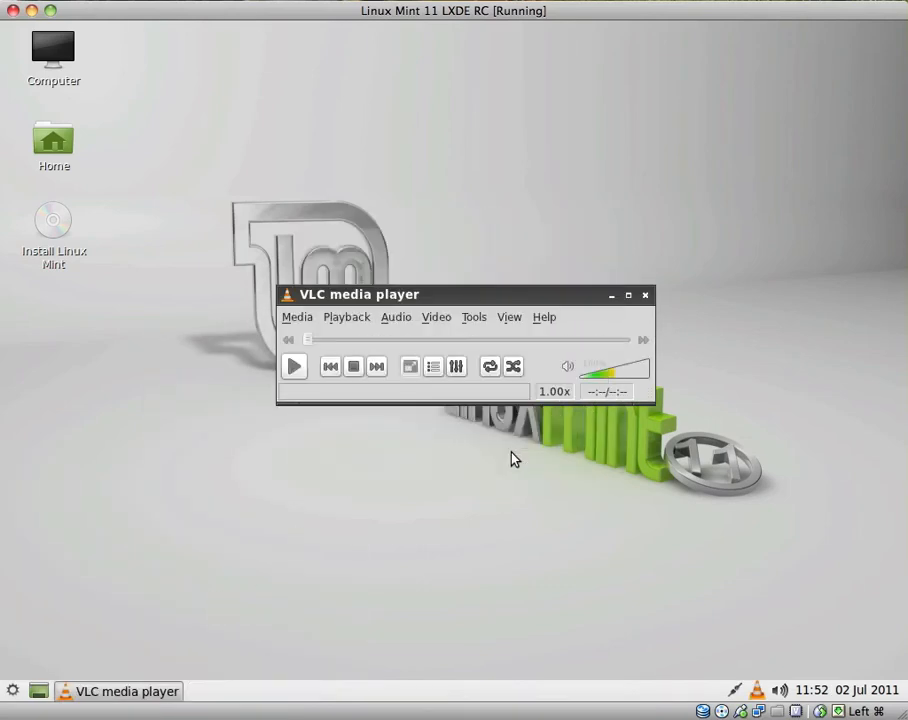
click(645, 294)
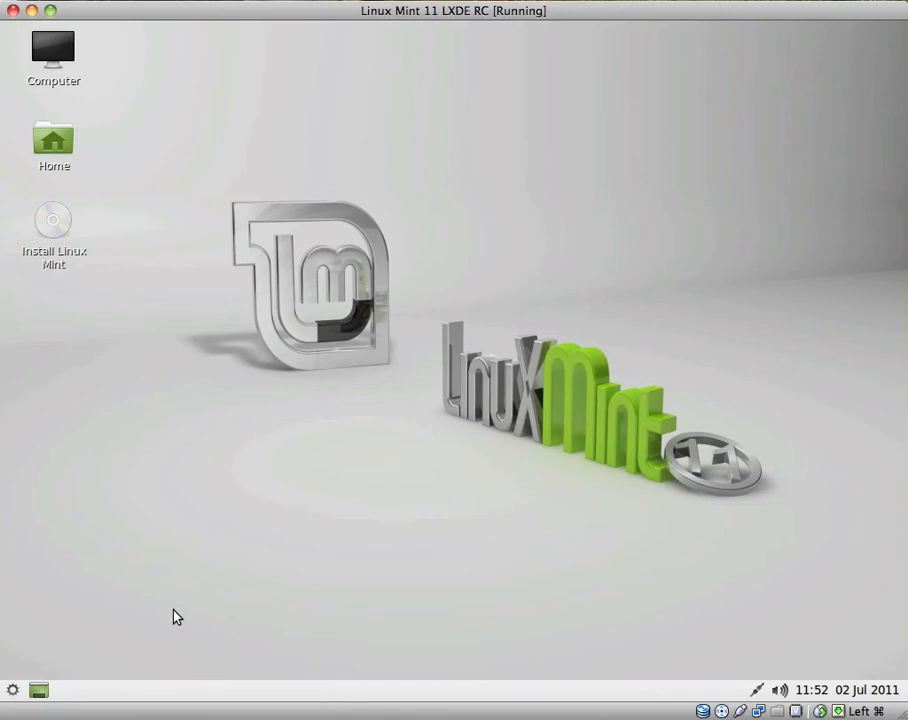
mouse_move(184, 609)
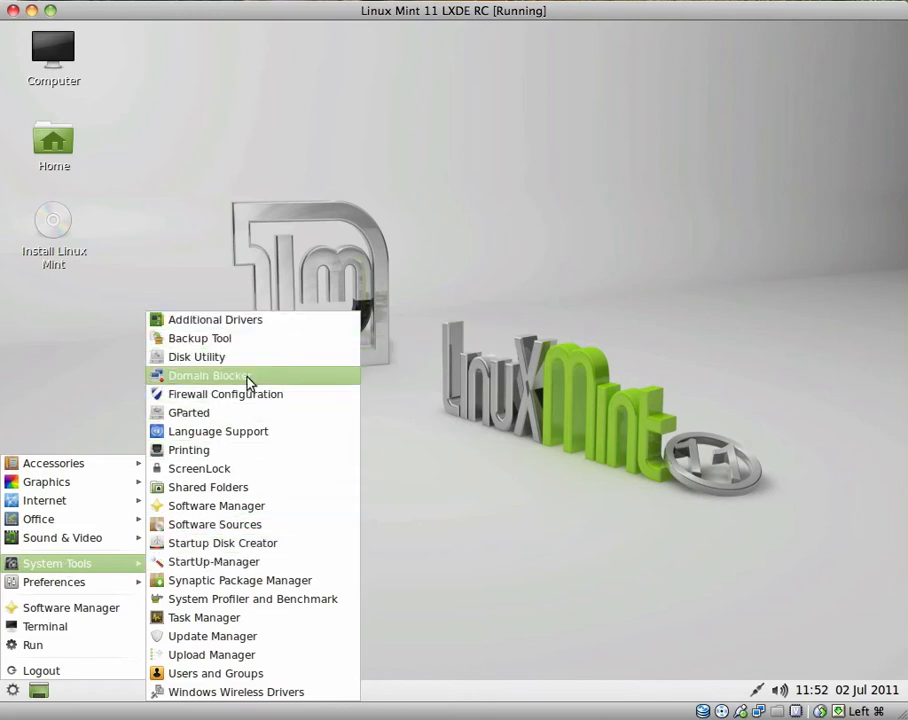
mouse_move(203, 617)
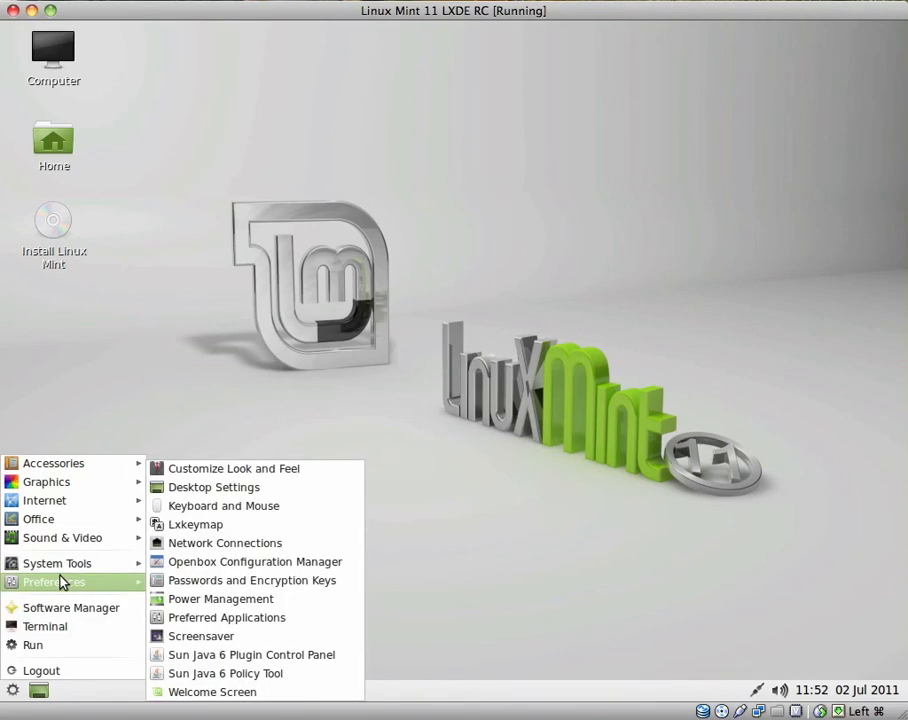
mouse_move(214, 487)
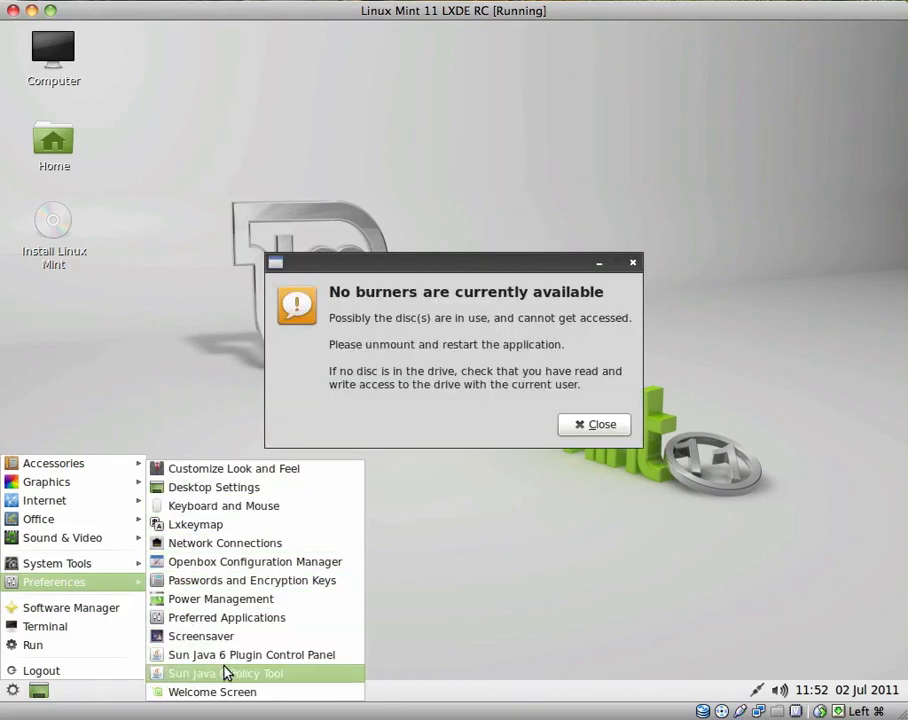
mouse_move(212, 692)
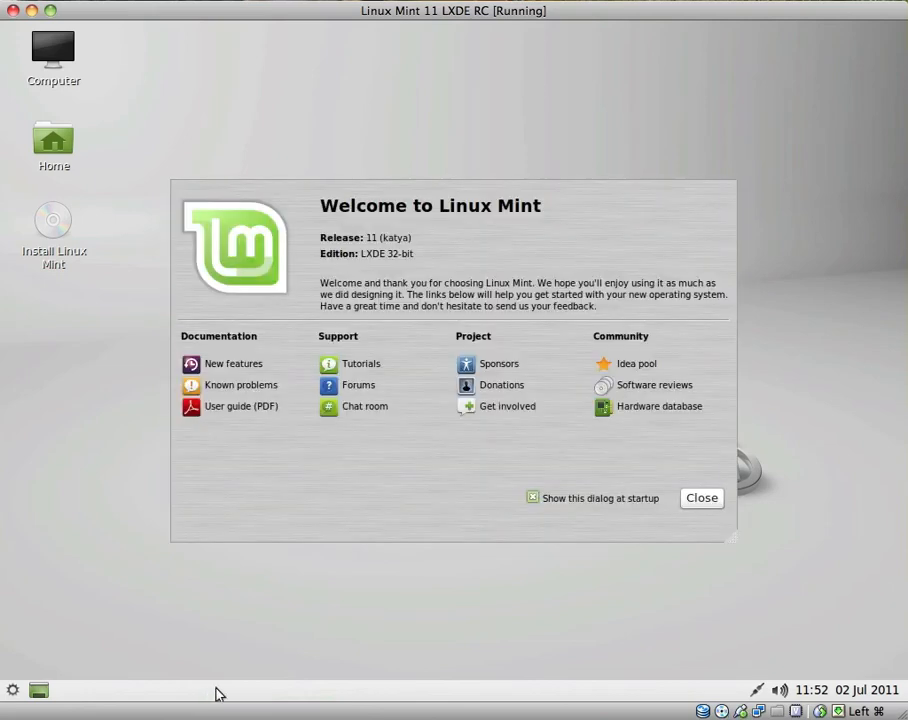
mouse_move(370, 515)
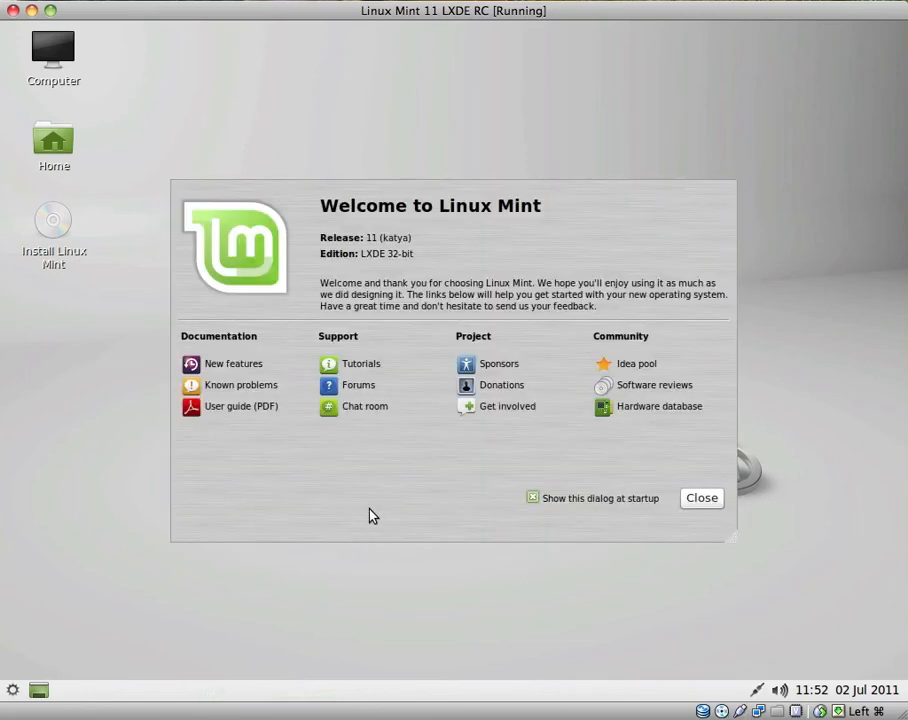
mouse_move(294, 356)
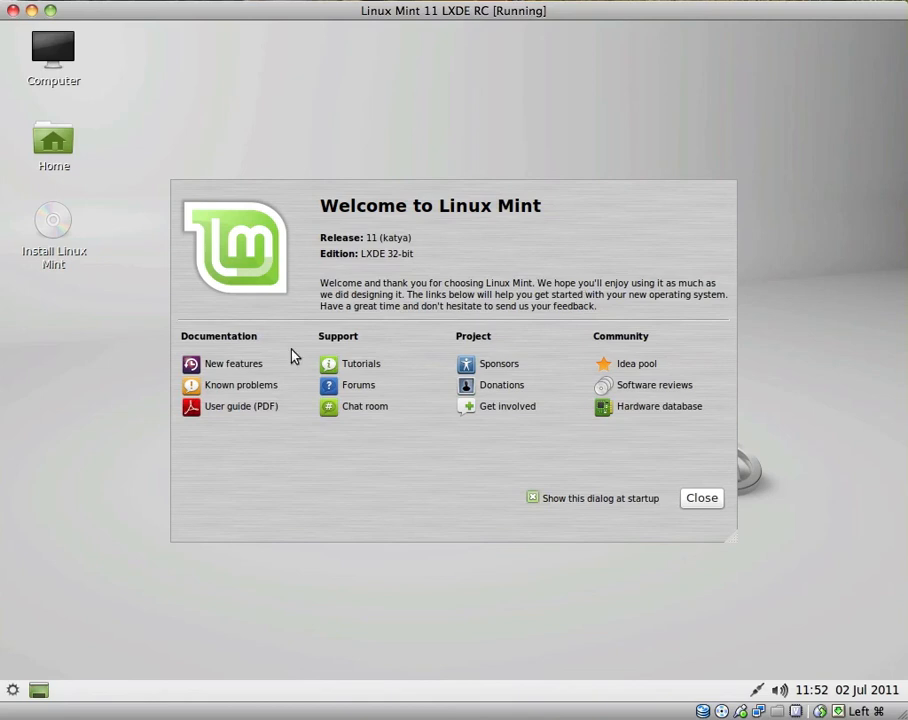
mouse_move(701, 498)
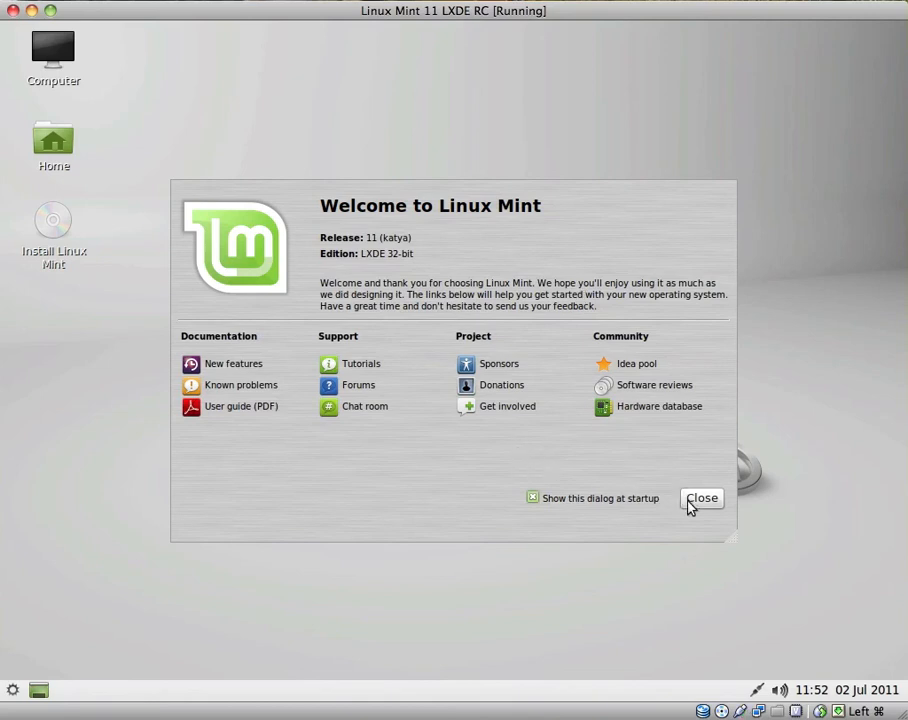
Dismiss the Welcome to Linux Mint window.
click(702, 498)
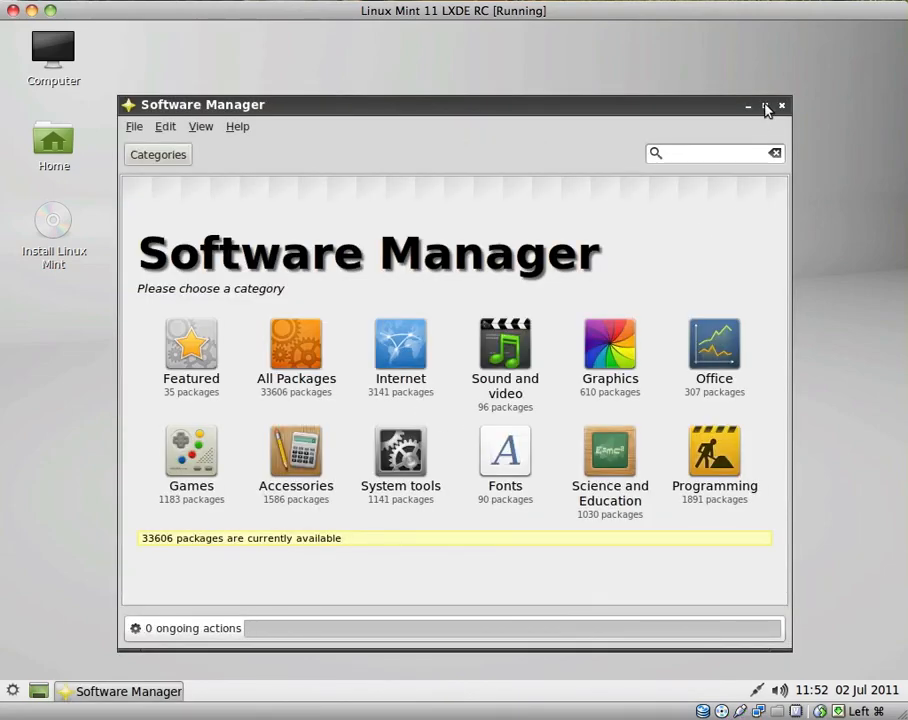
Maximize Software Manager, browse its Featured packages, and quit via File > Close.
click(766, 106)
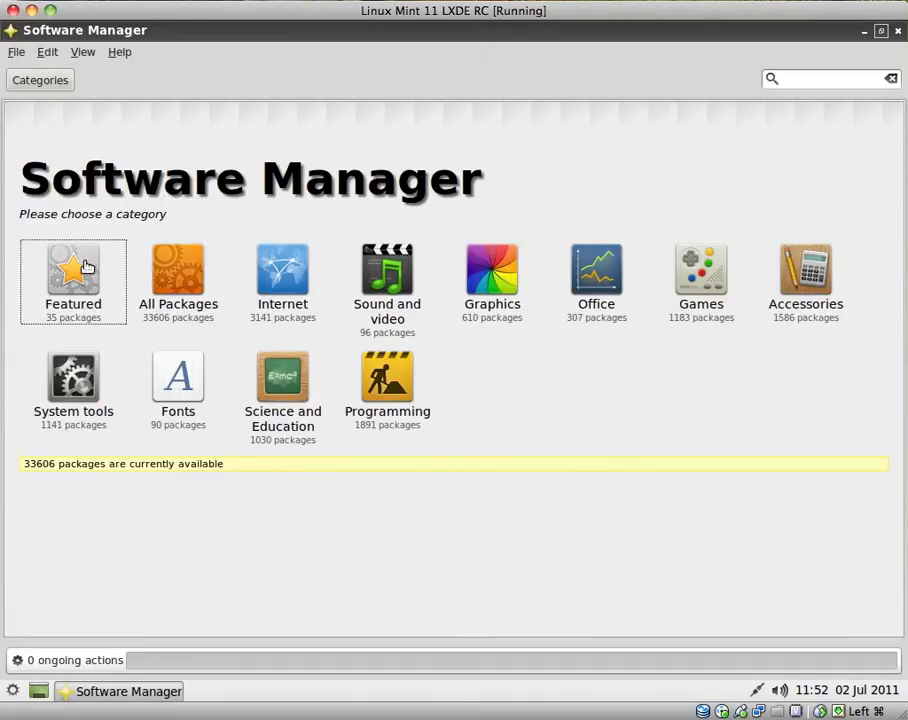
click(73, 275)
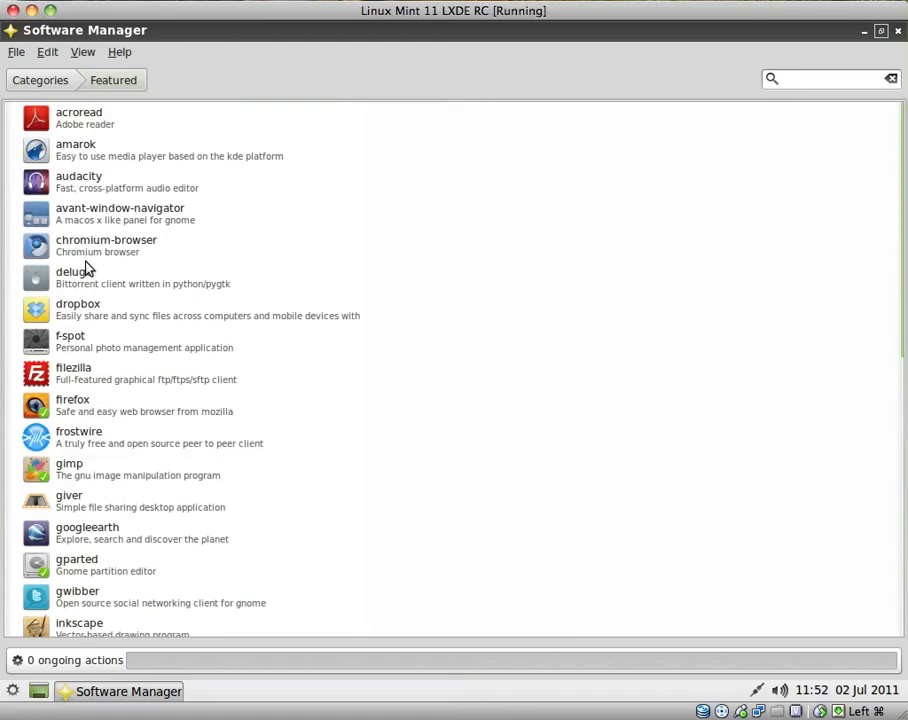
click(16, 52)
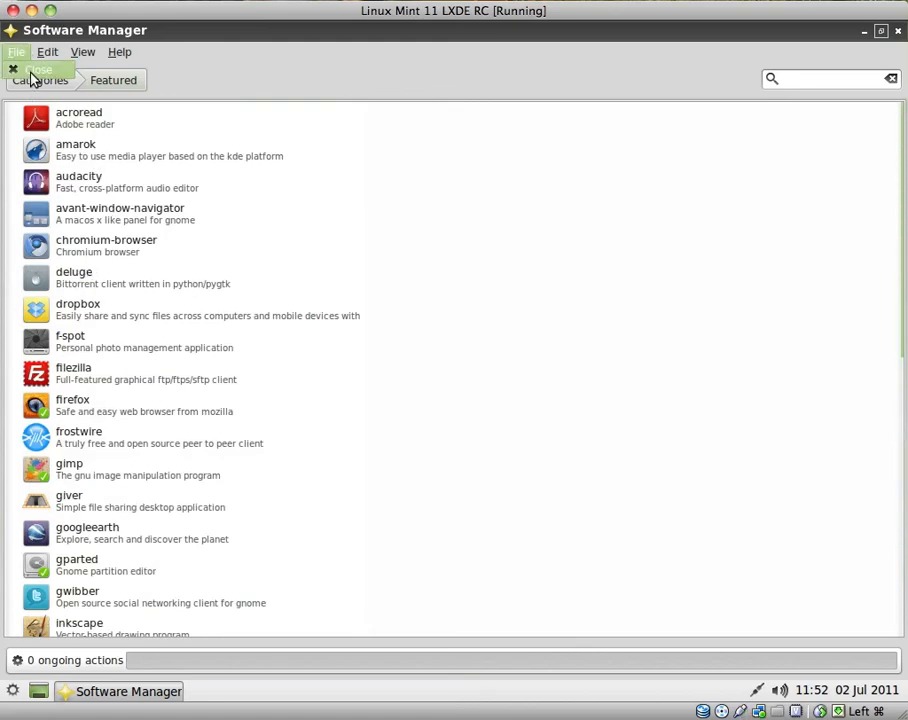
click(38, 68)
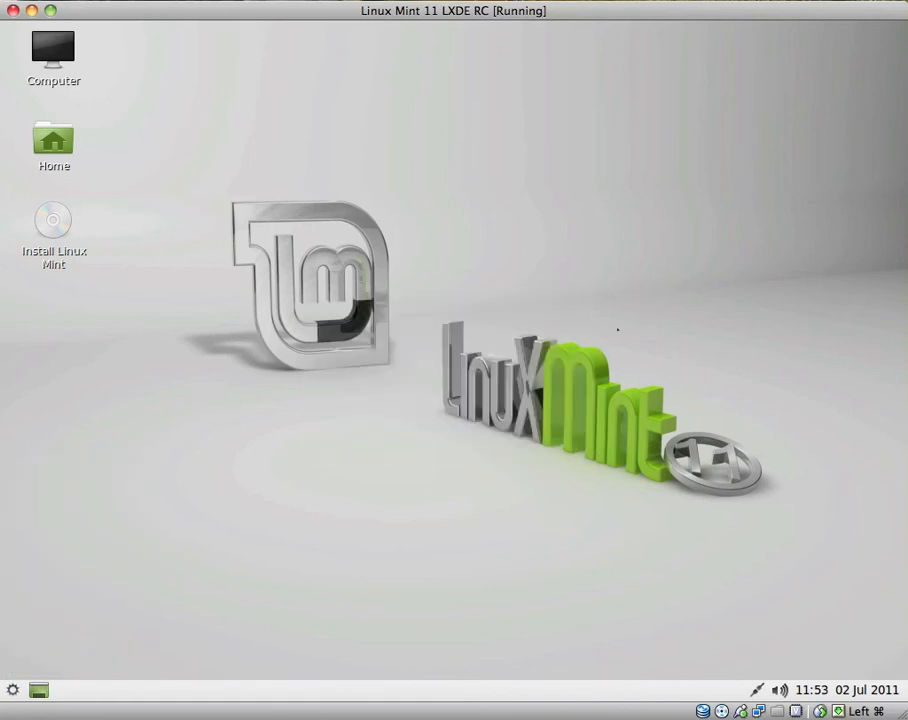
mouse_move(331, 558)
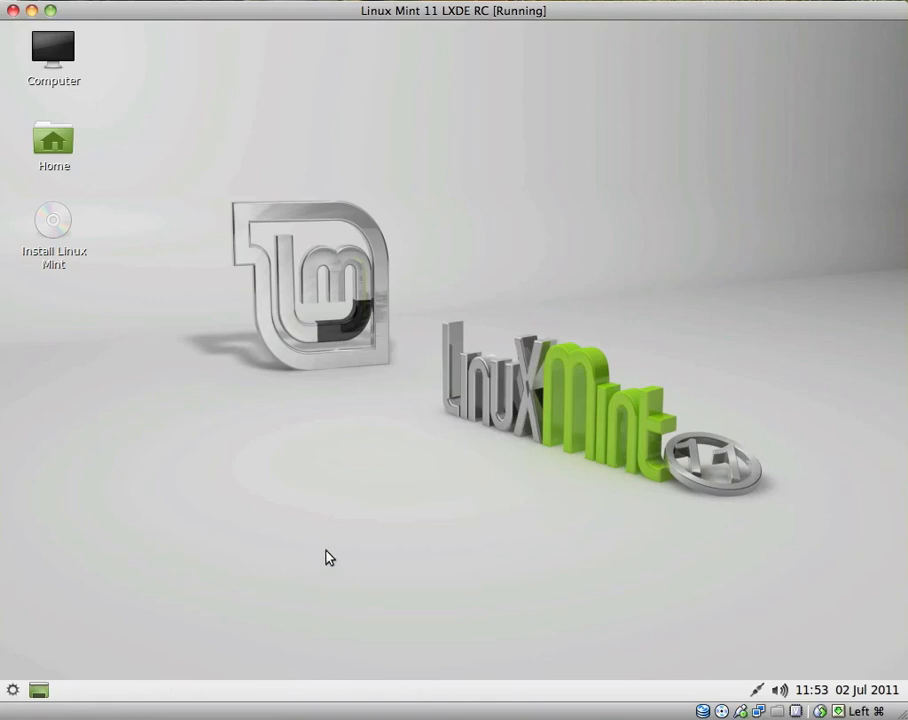
click(762, 690)
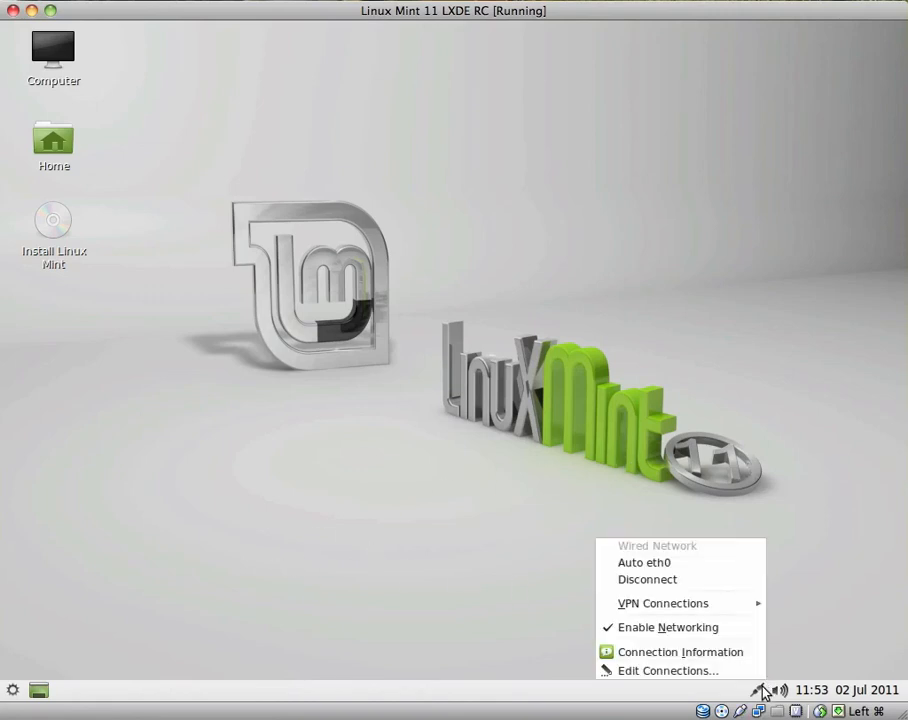
click(763, 690)
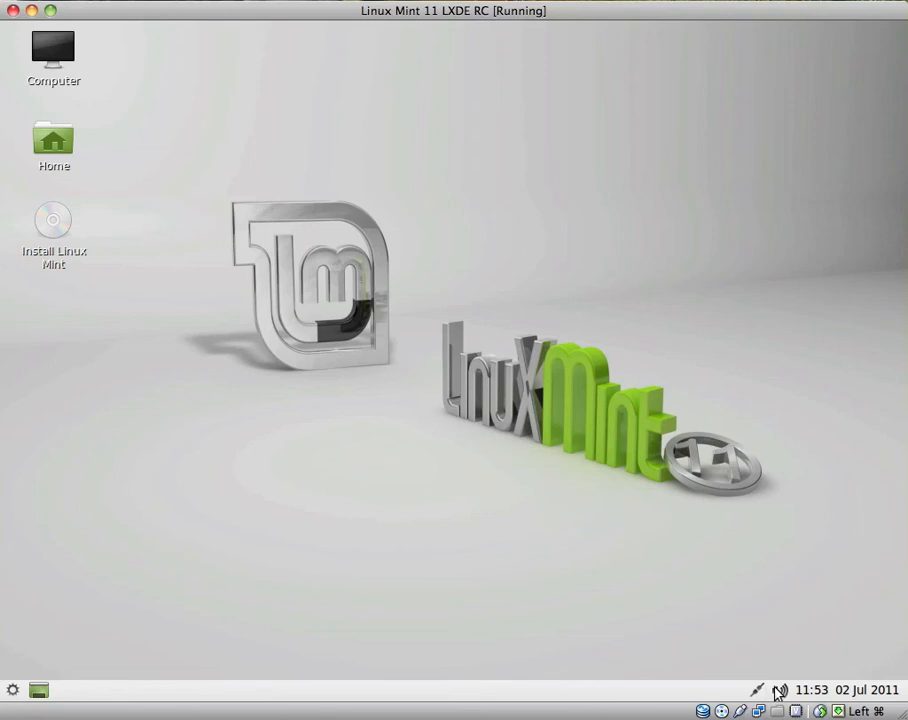
click(812, 690)
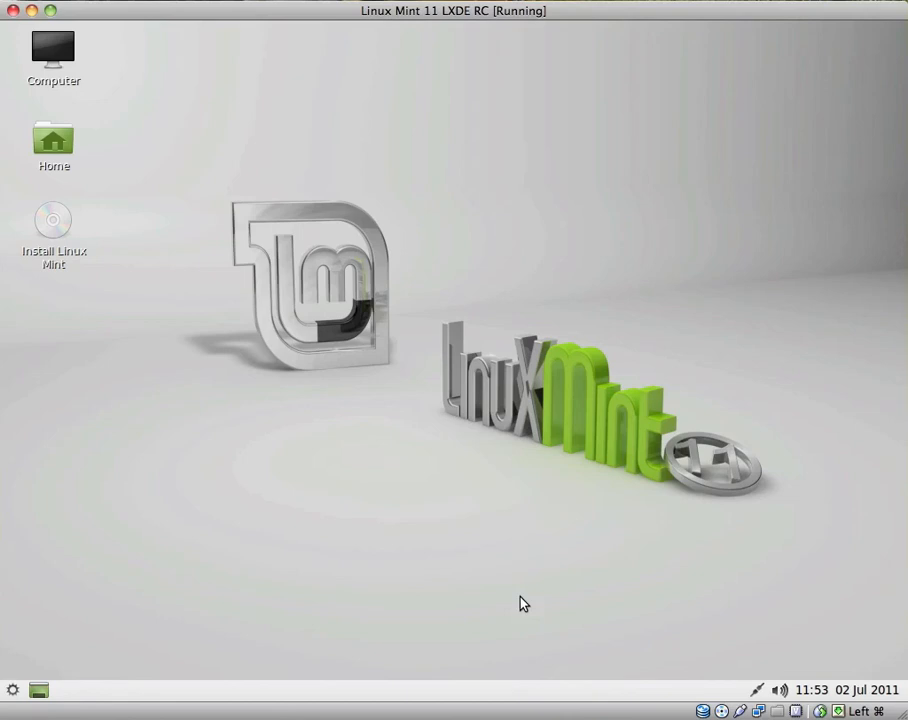
click(13, 690)
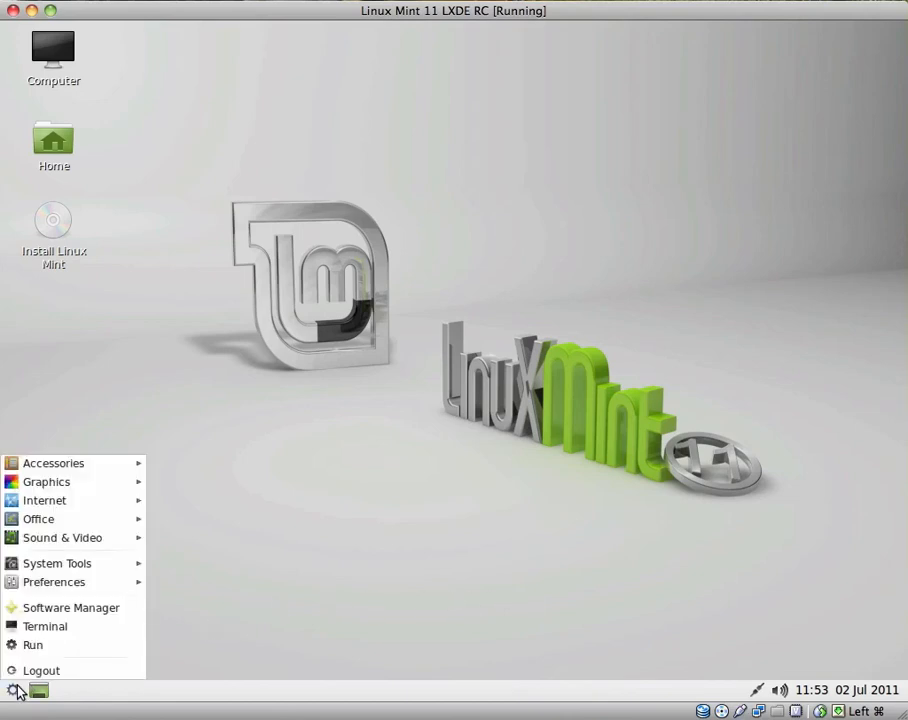
mouse_move(46, 482)
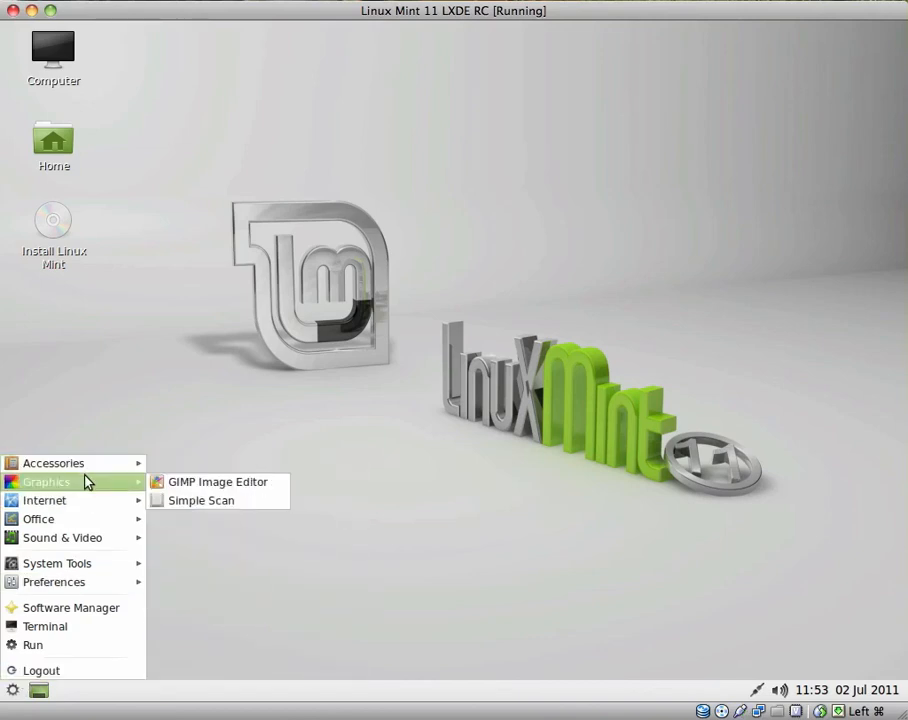
mouse_move(44, 500)
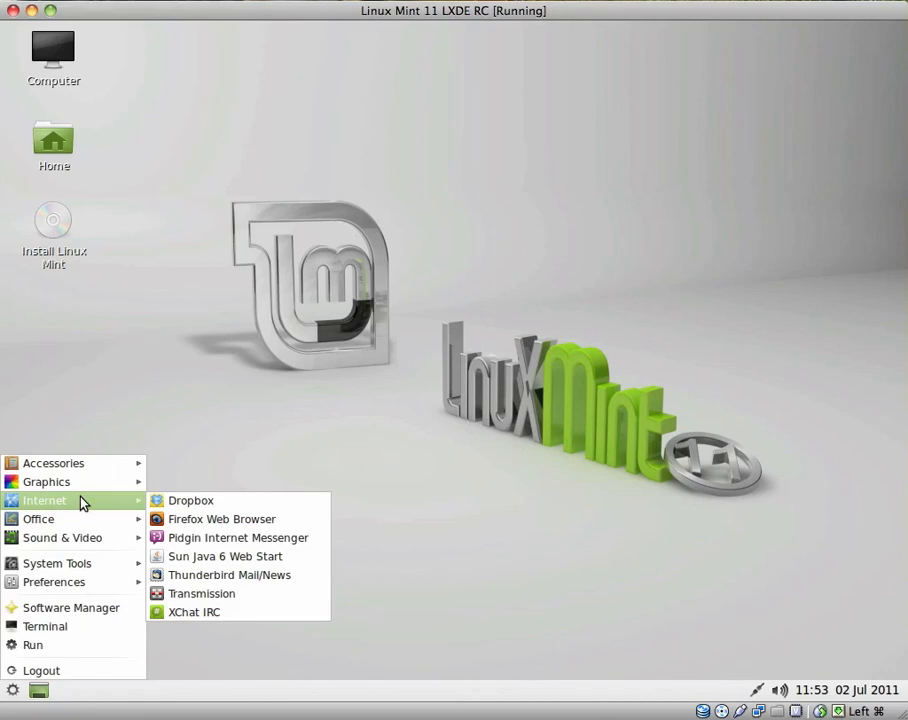
mouse_move(62, 538)
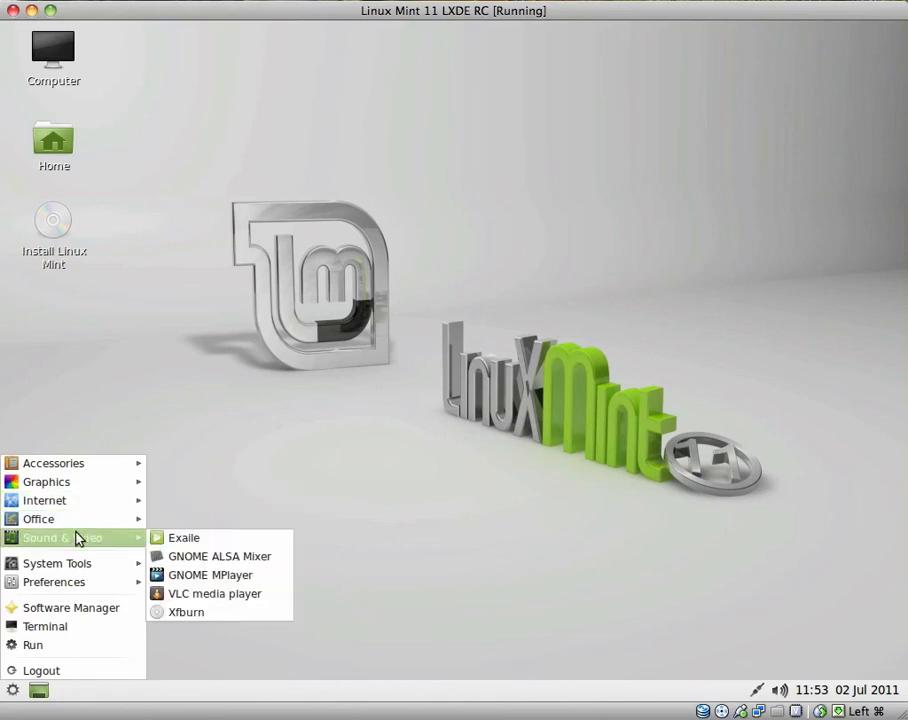
mouse_move(46, 481)
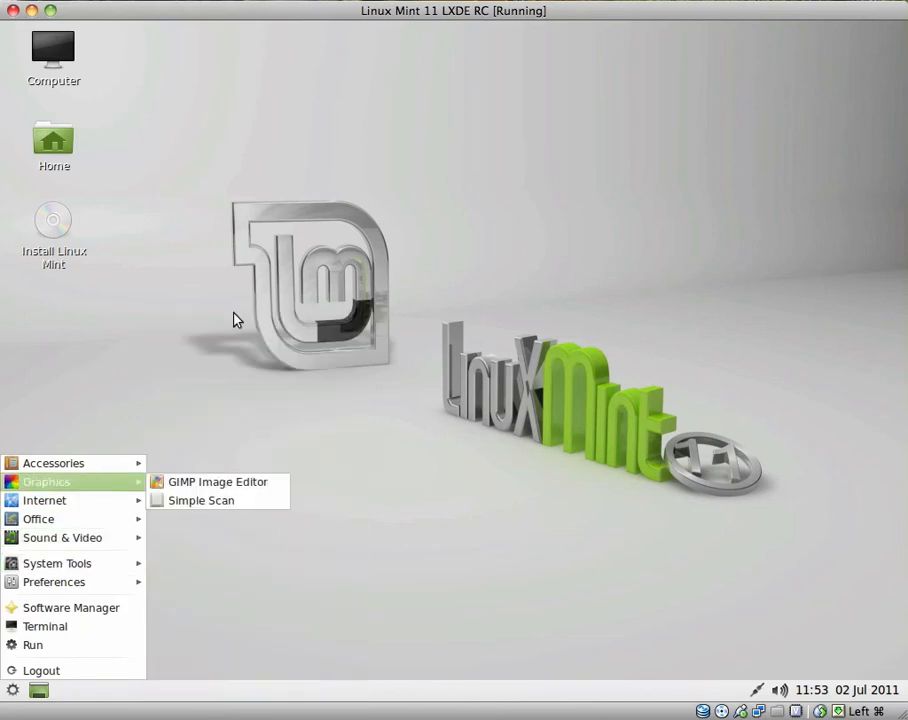
click(752, 240)
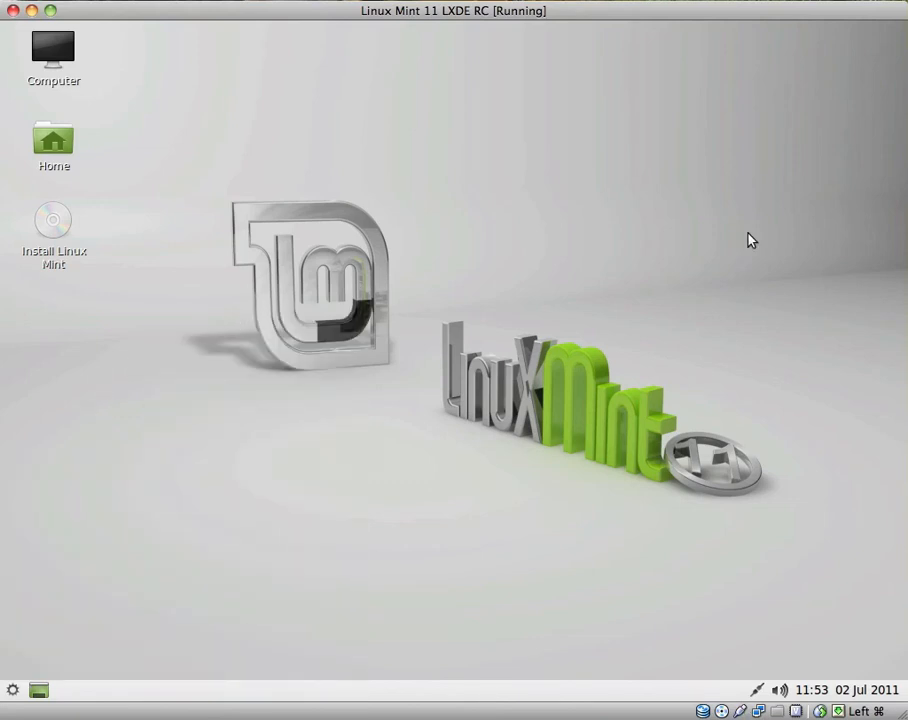